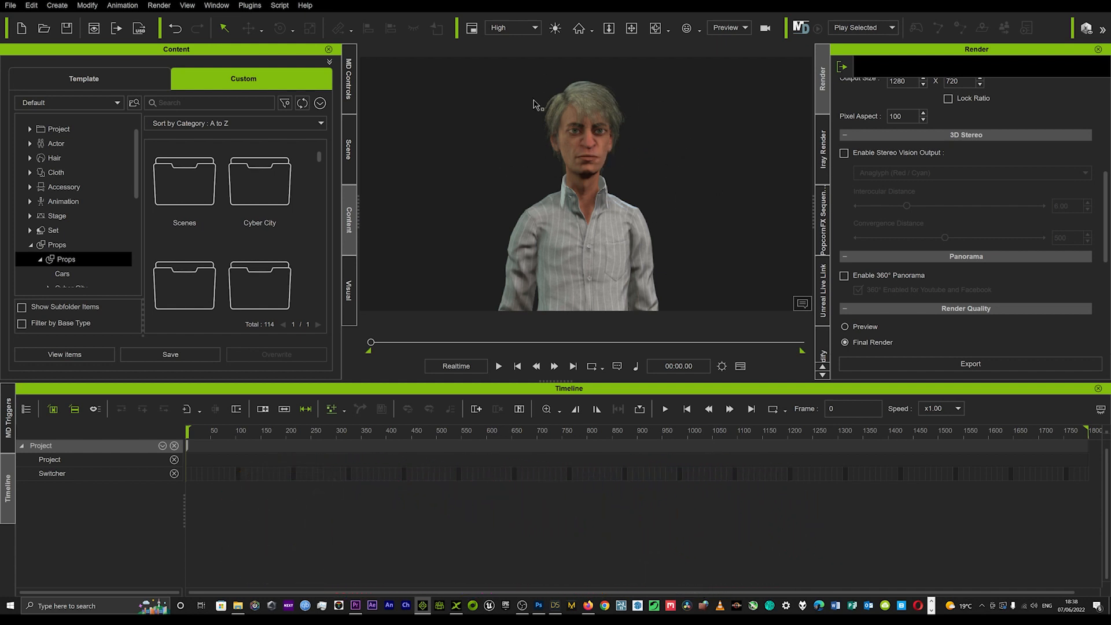
mouse_move(549, 186)
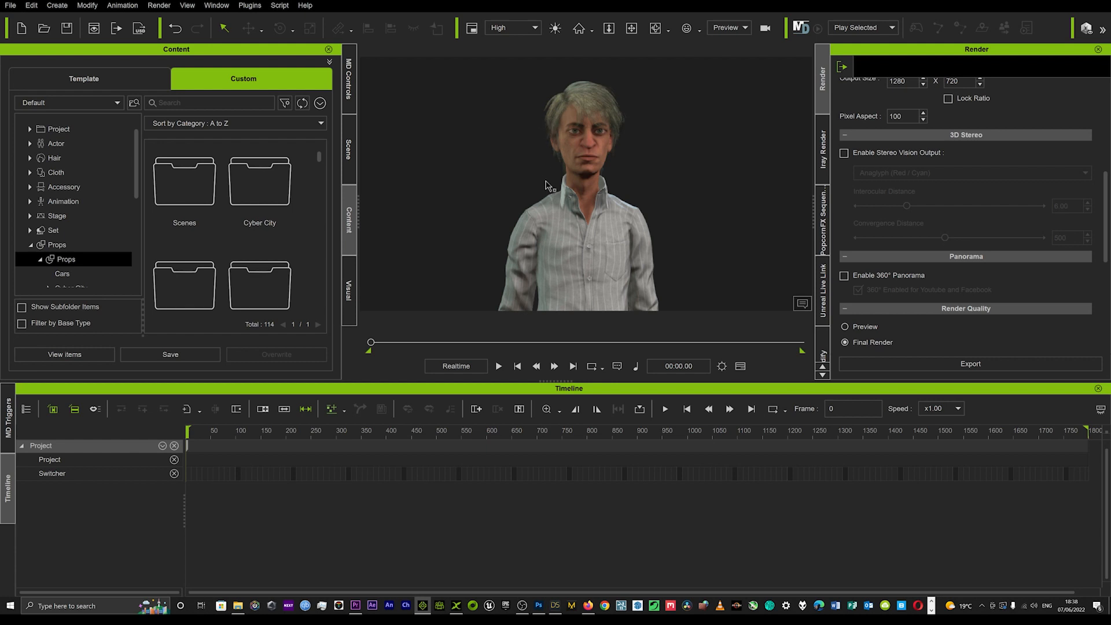
mouse_move(547, 190)
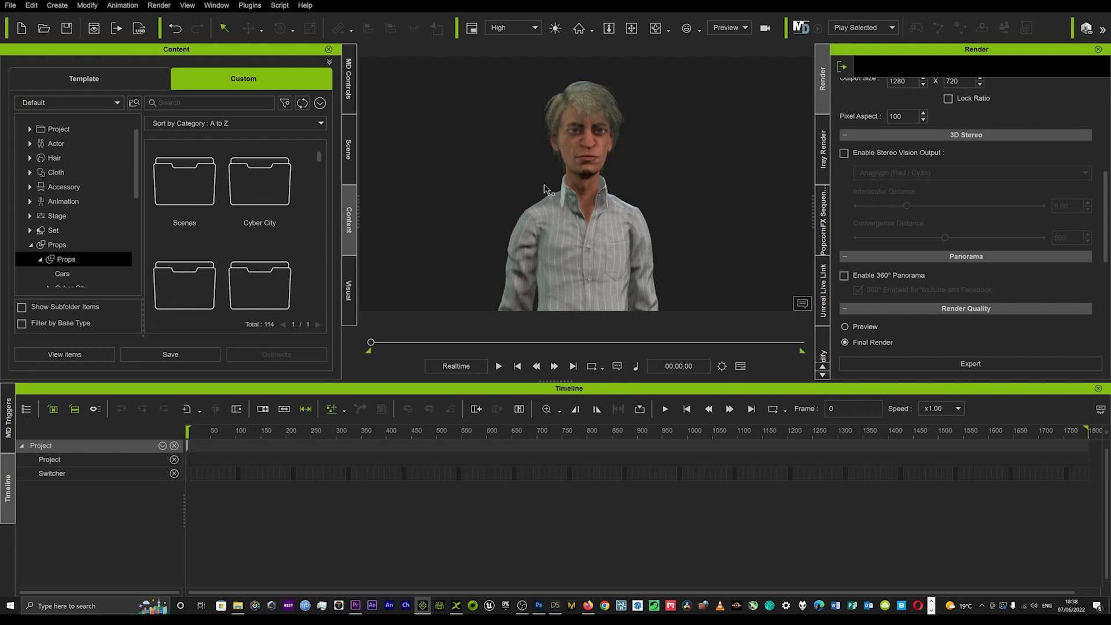
mouse_move(553, 150)
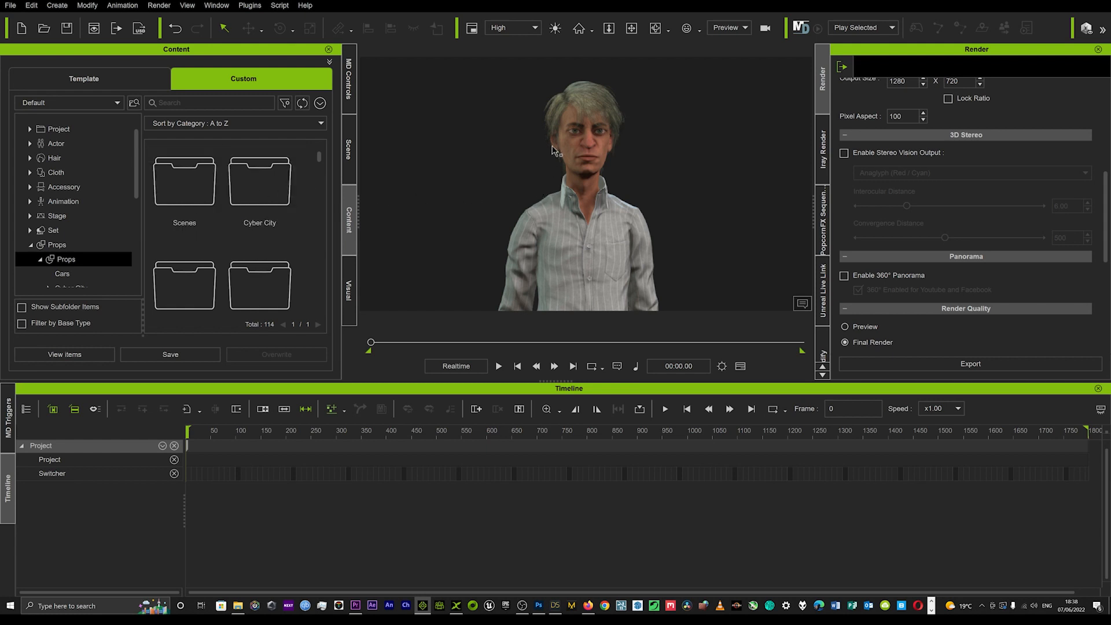
mouse_move(68, 241)
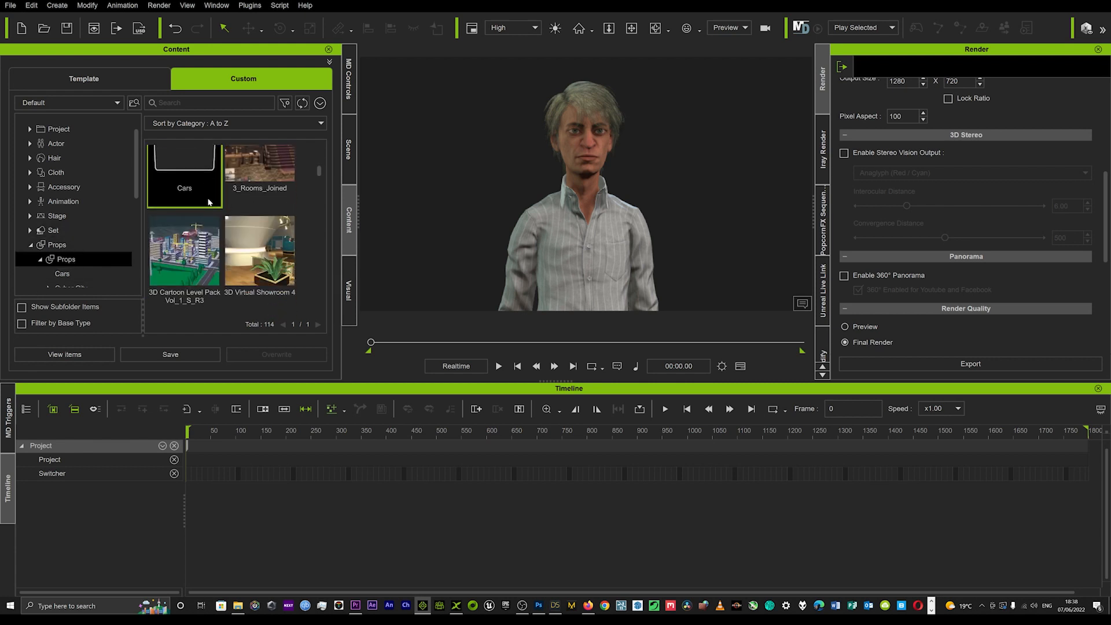
Scroll the Custom Props list down to reach the Abandoned_Locker_Room set.
scroll(down, 3)
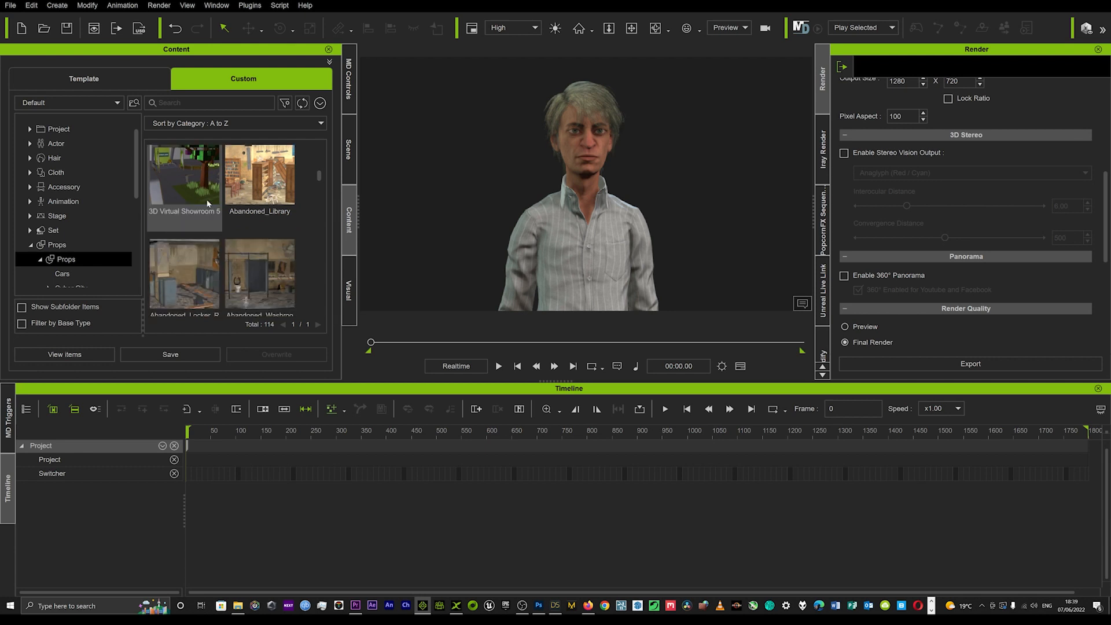
scroll(down, 3)
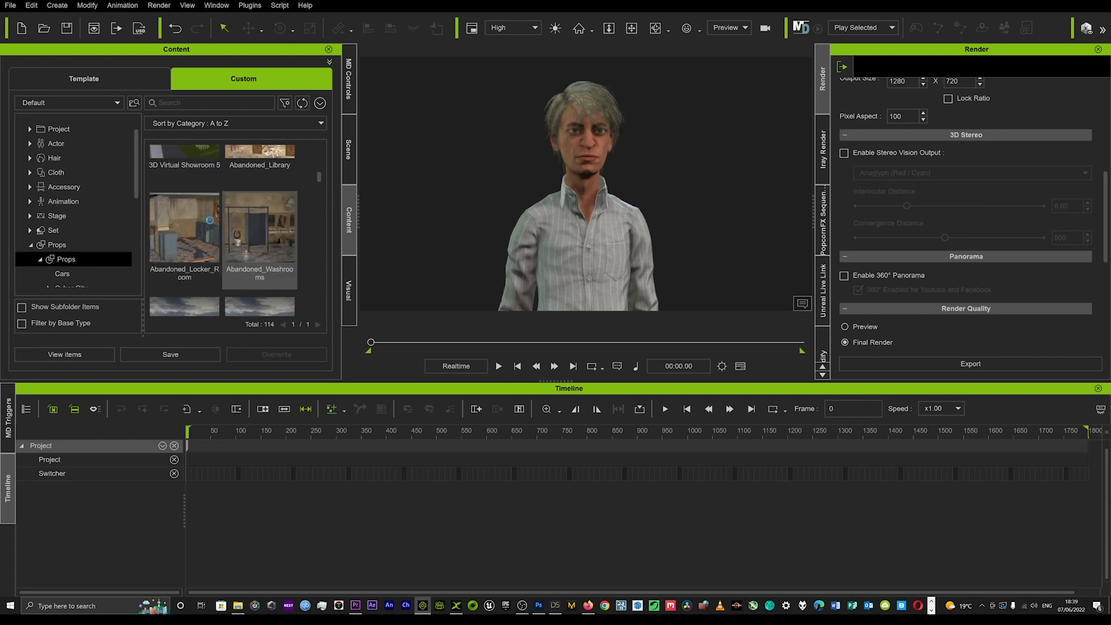
scroll(down, 3)
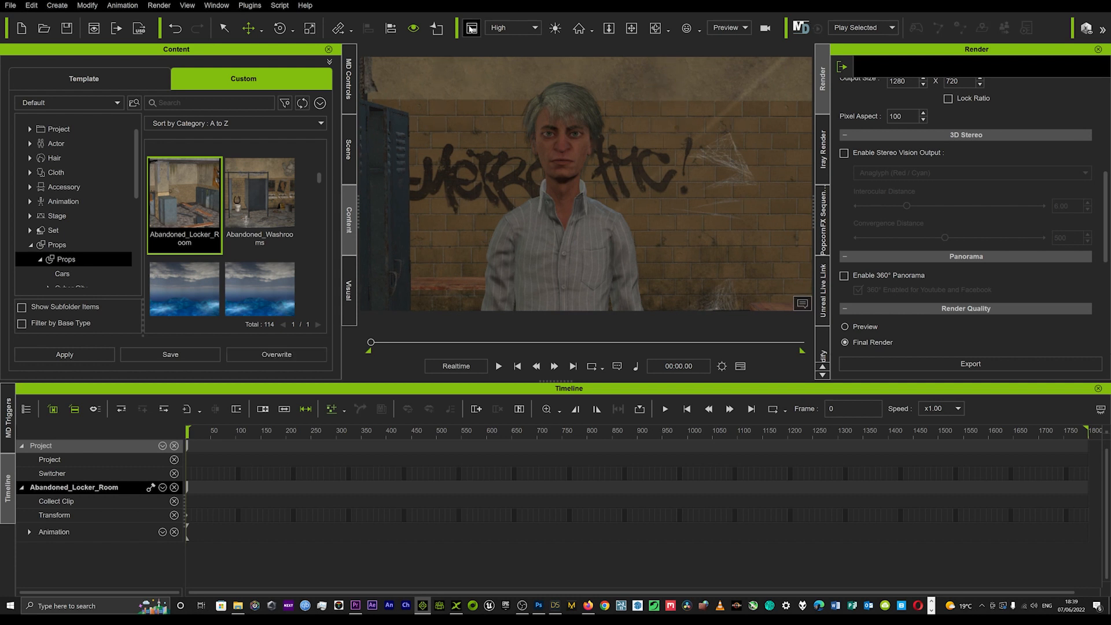
Enable the Iray Render toolbar from the Plugins menu.
click(250, 6)
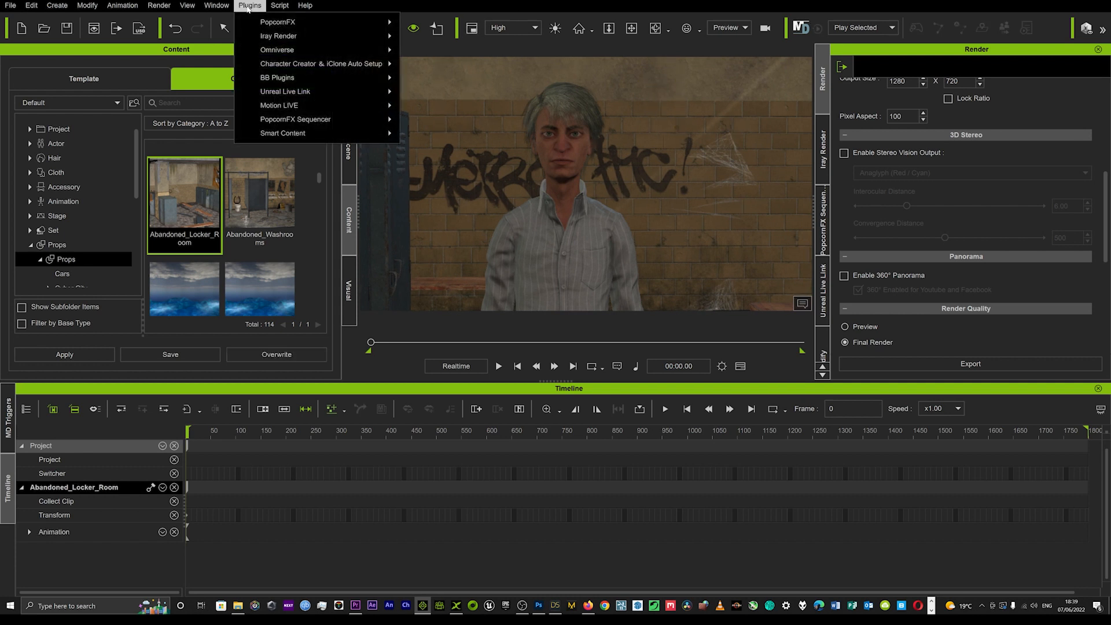
mouse_move(279, 36)
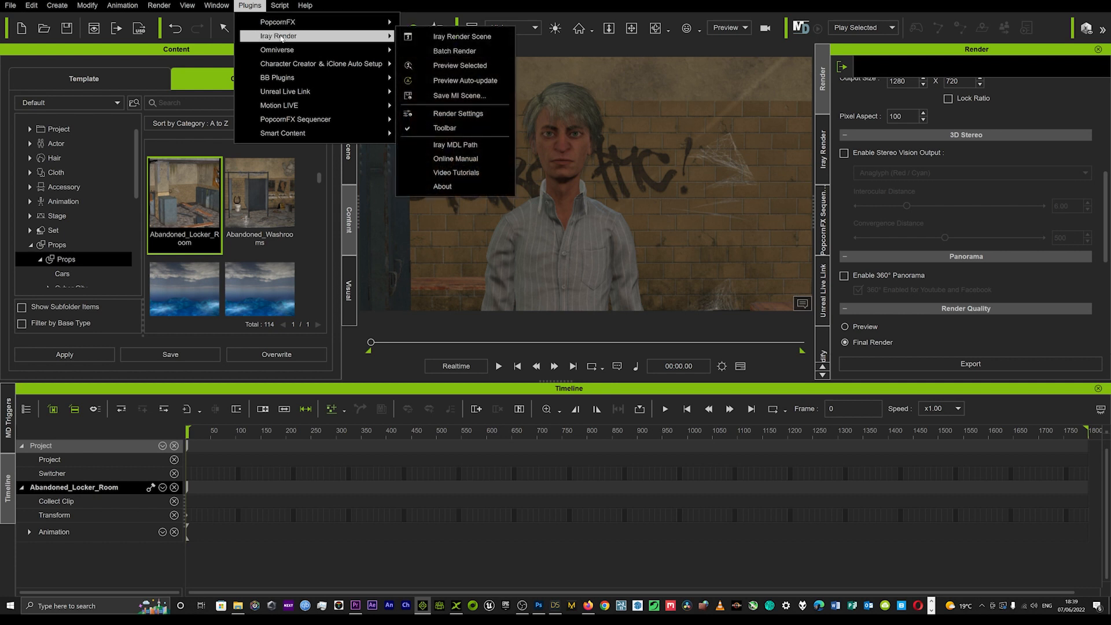
mouse_move(445, 129)
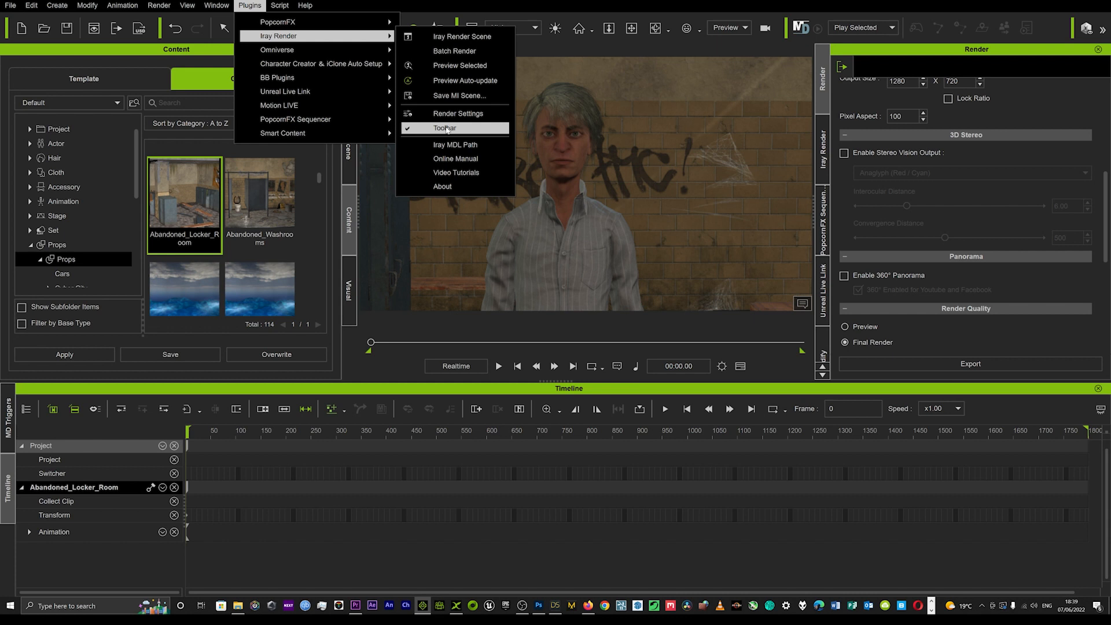
click(443, 128)
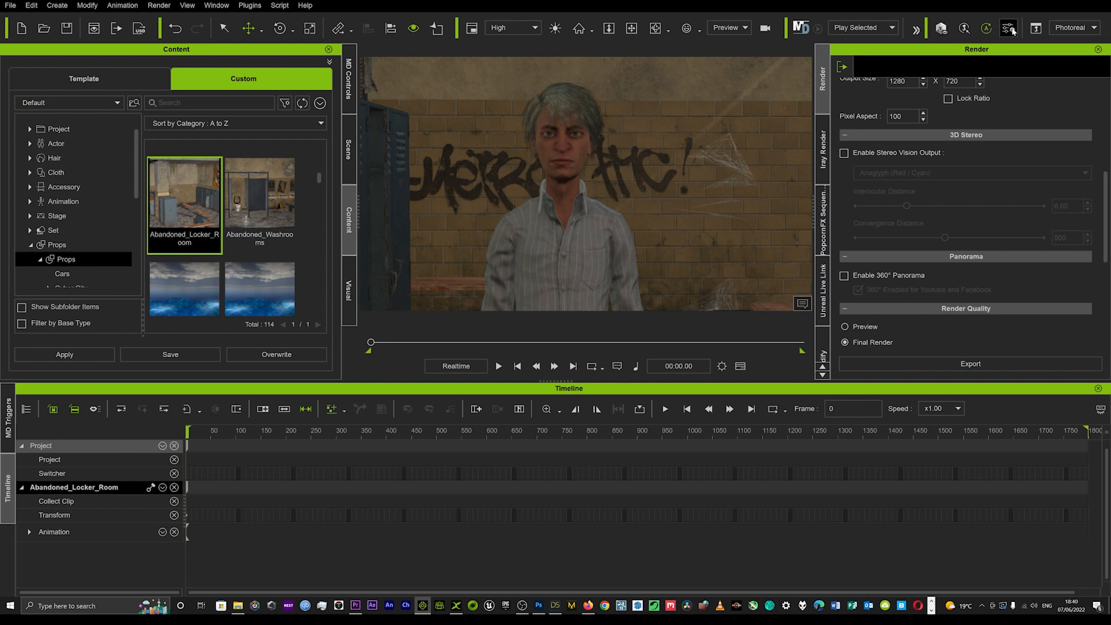
mouse_move(941, 28)
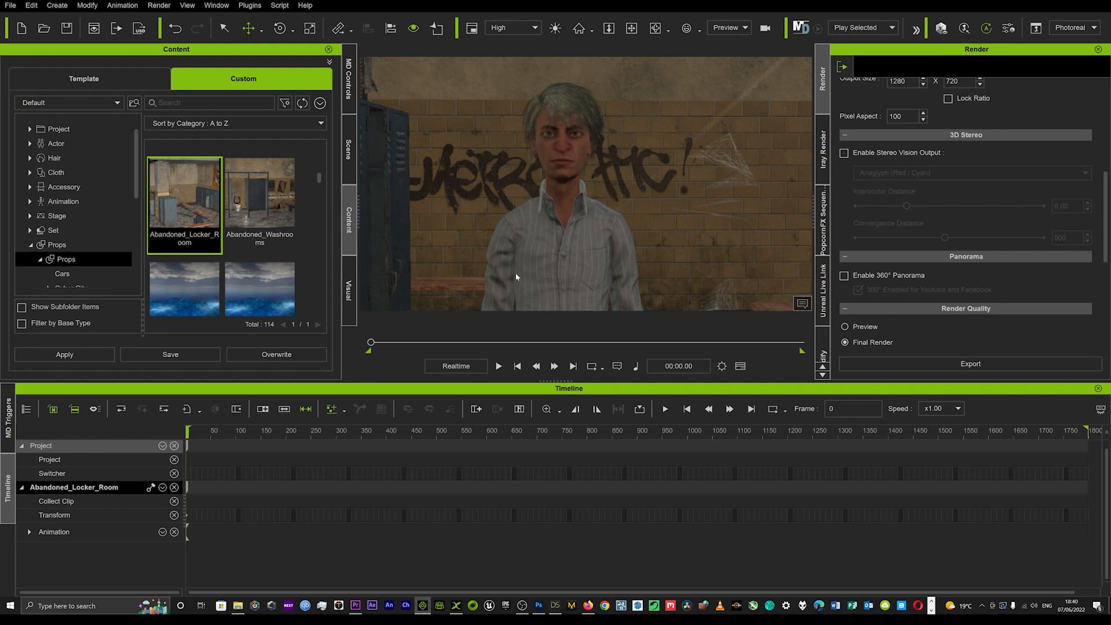
mouse_move(550, 238)
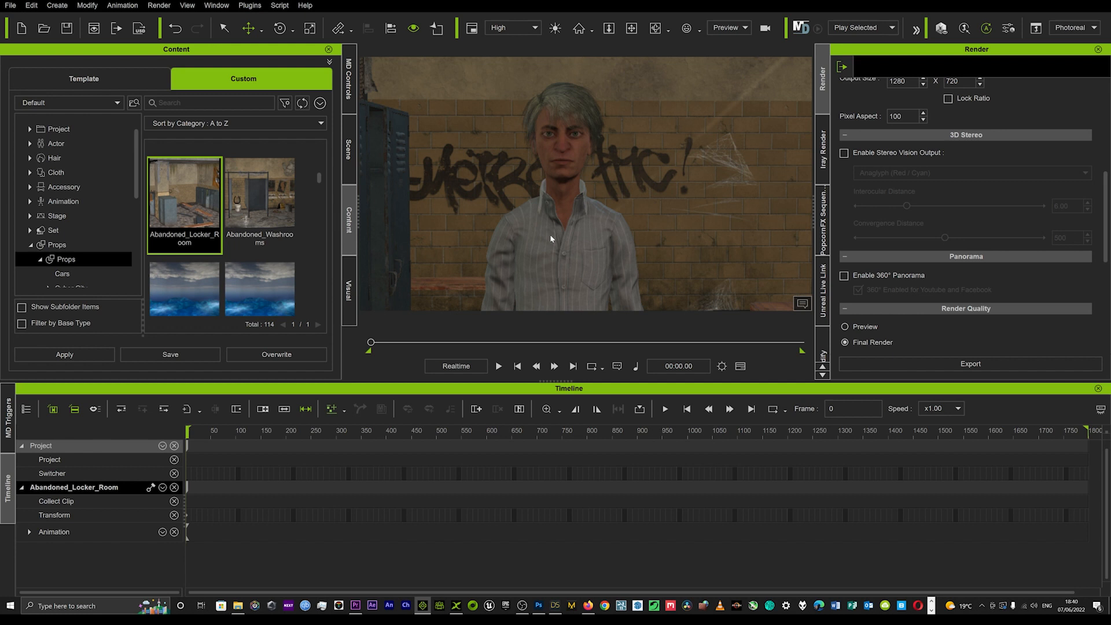
mouse_move(554, 236)
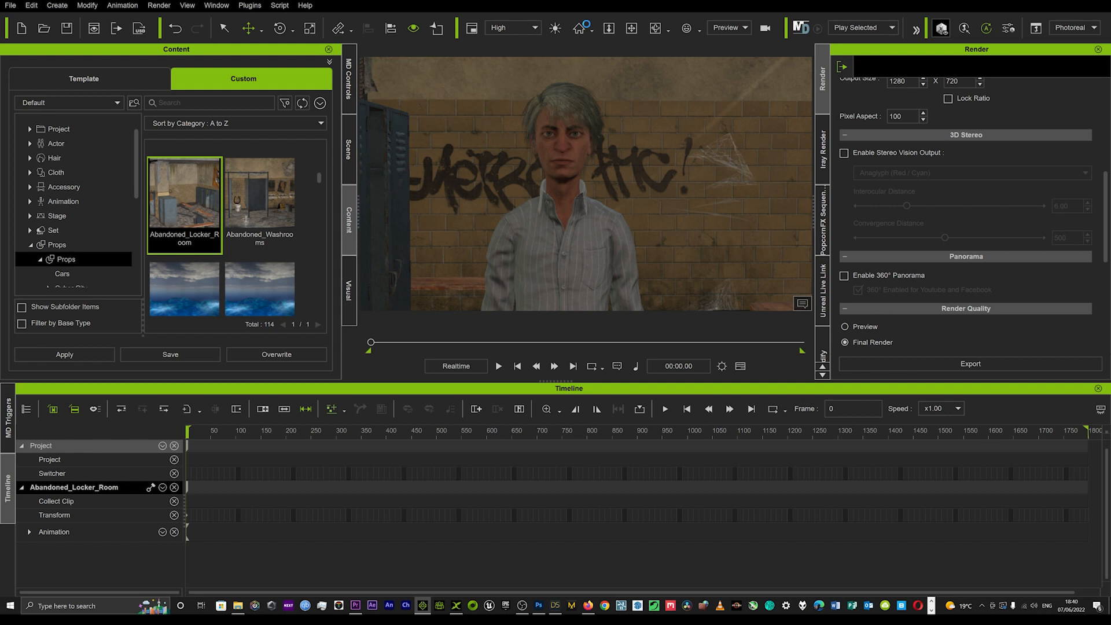
click(578, 28)
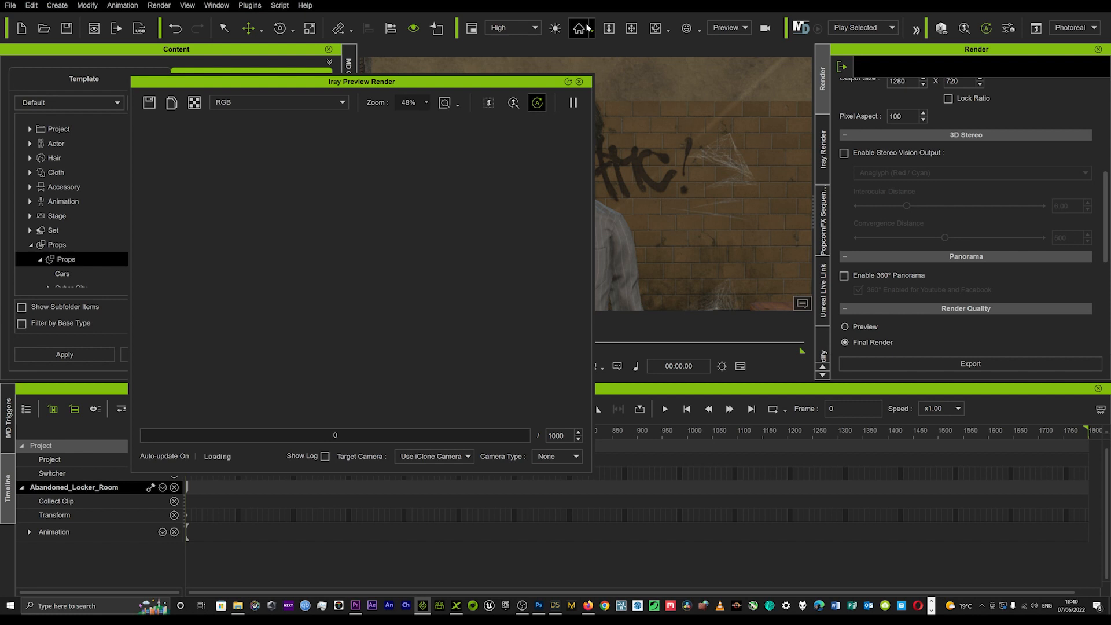
mouse_move(578, 28)
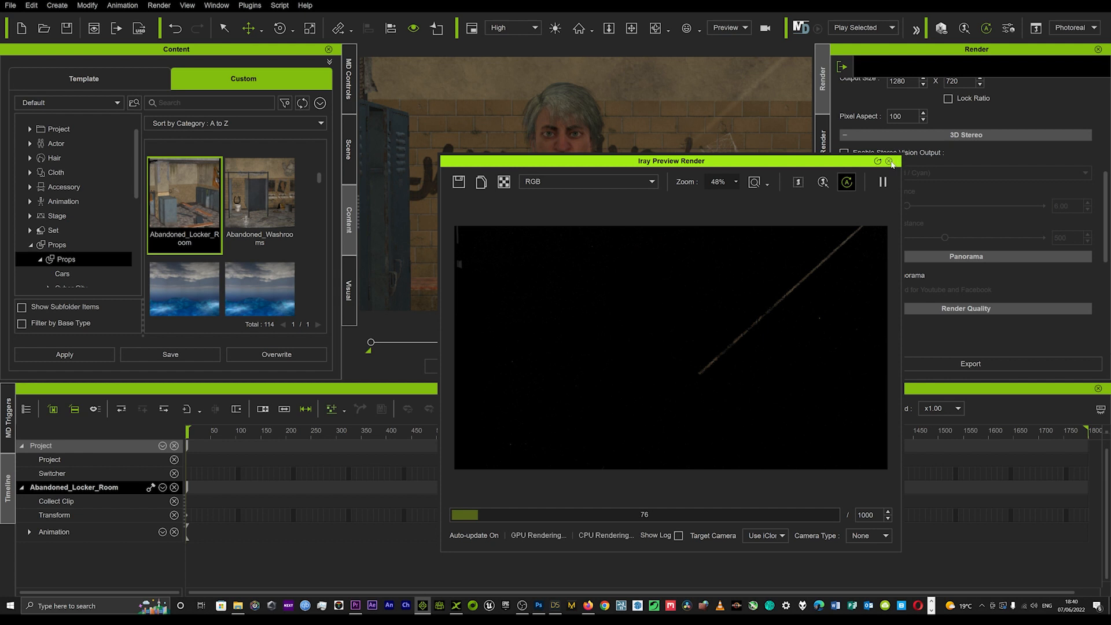
click(890, 161)
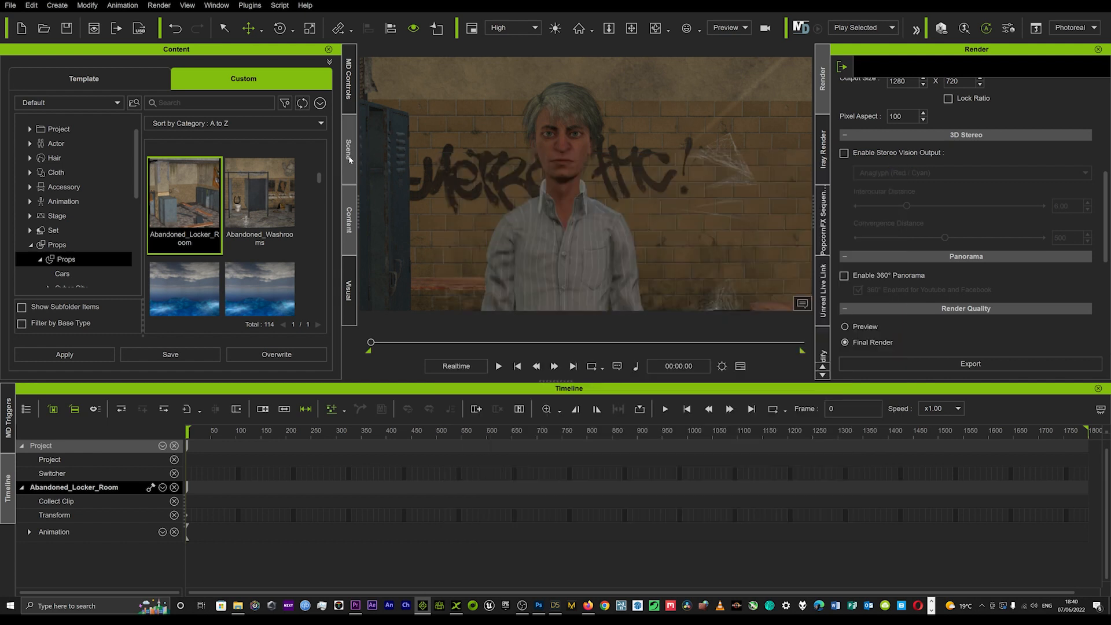
Browse the Template content to the Stage lighting presets and scroll to the DH presets.
click(83, 79)
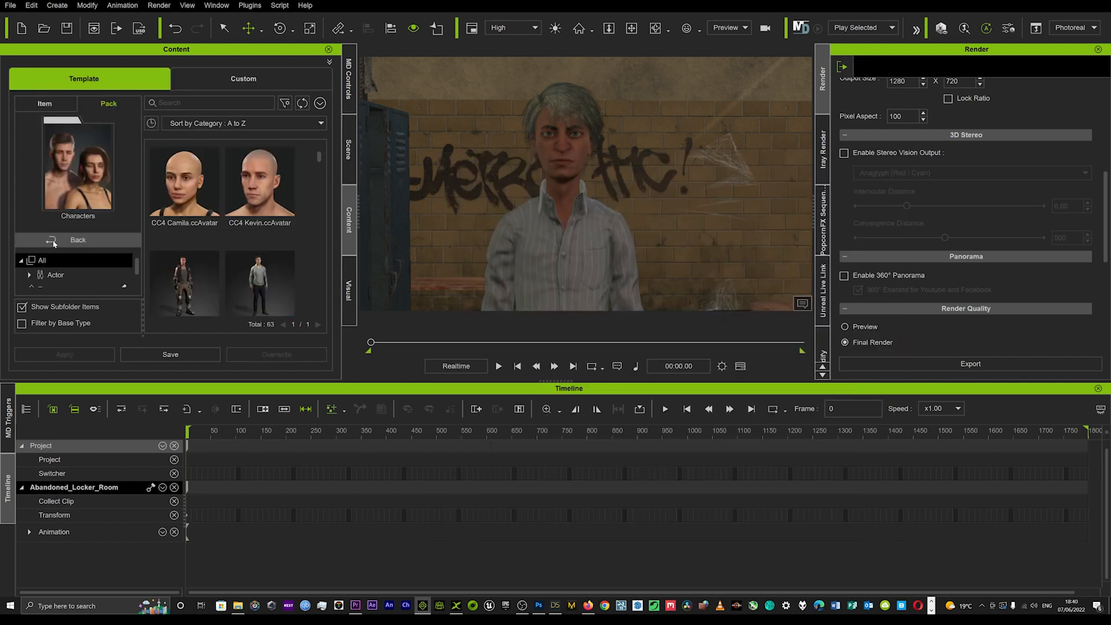
click(77, 239)
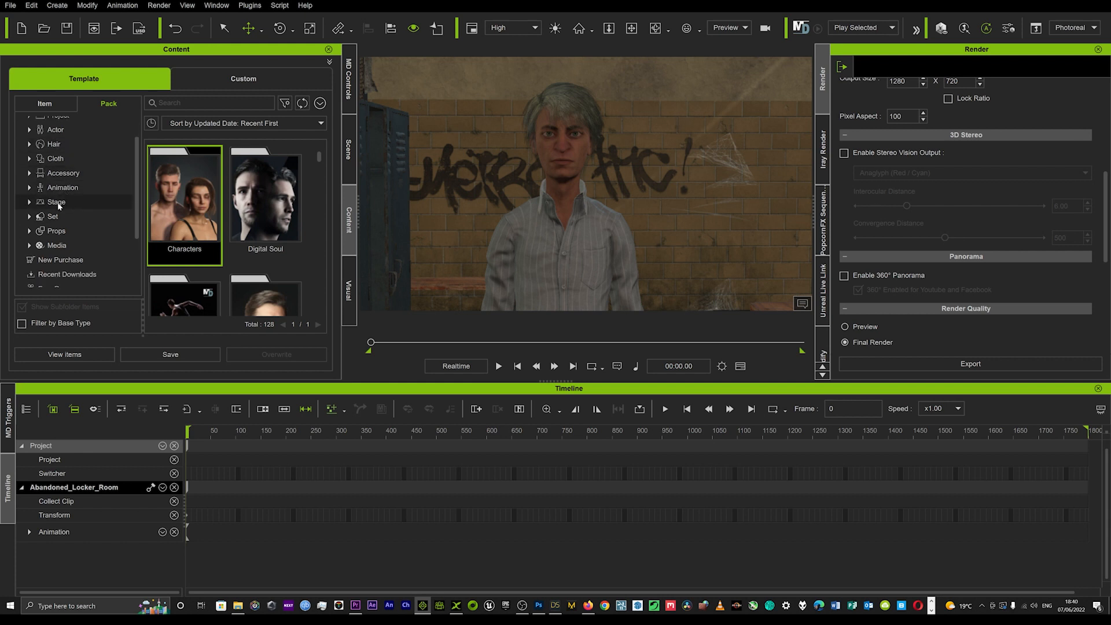
click(56, 201)
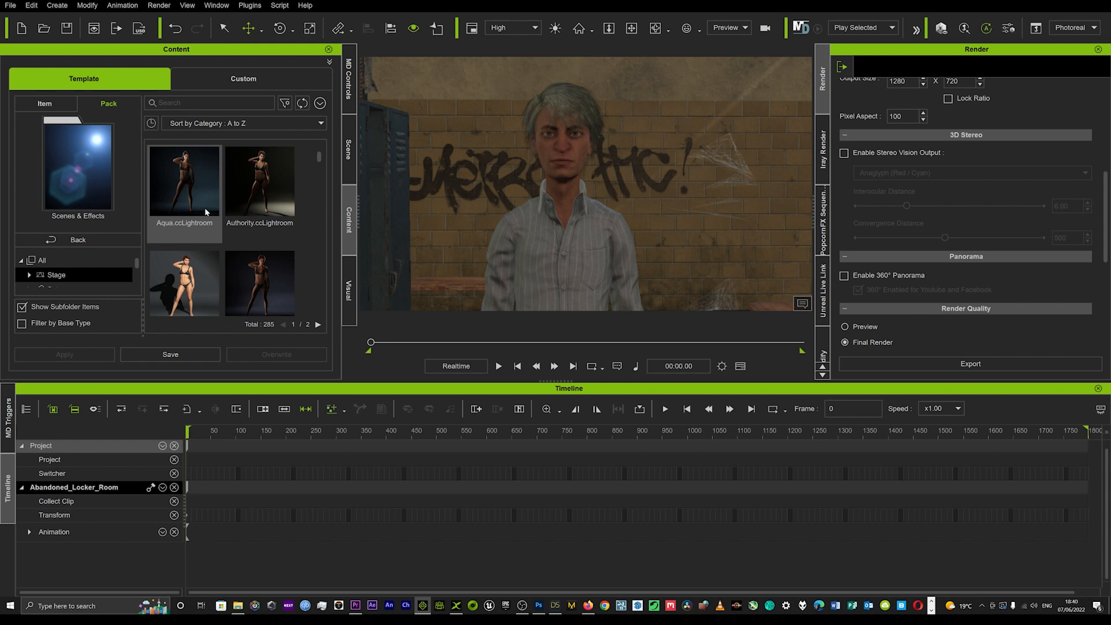
mouse_move(328, 163)
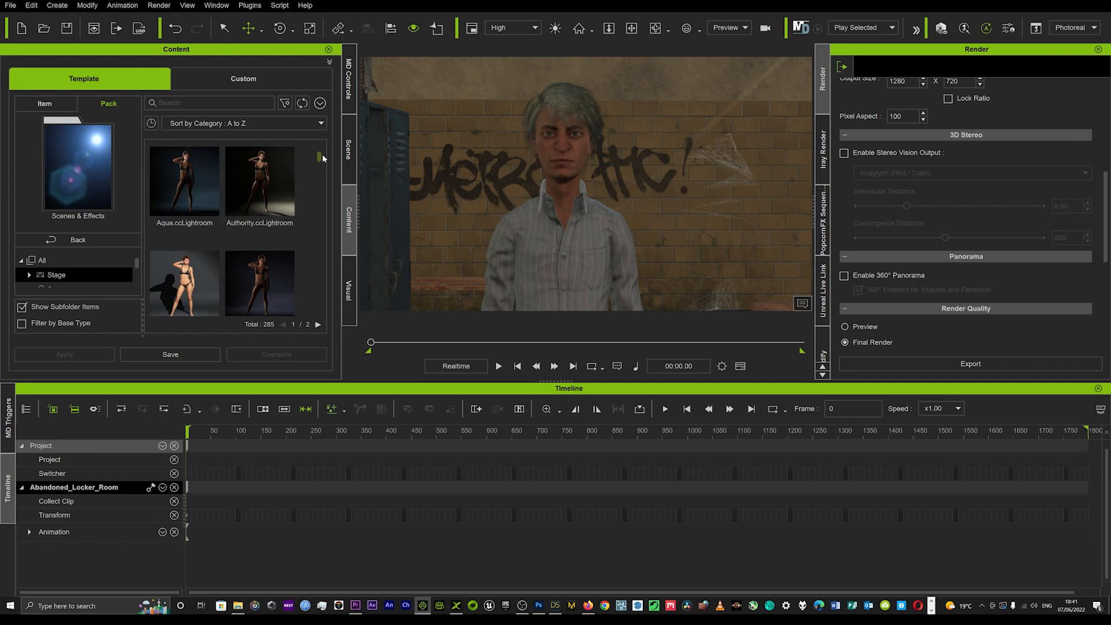
scroll(down, 3)
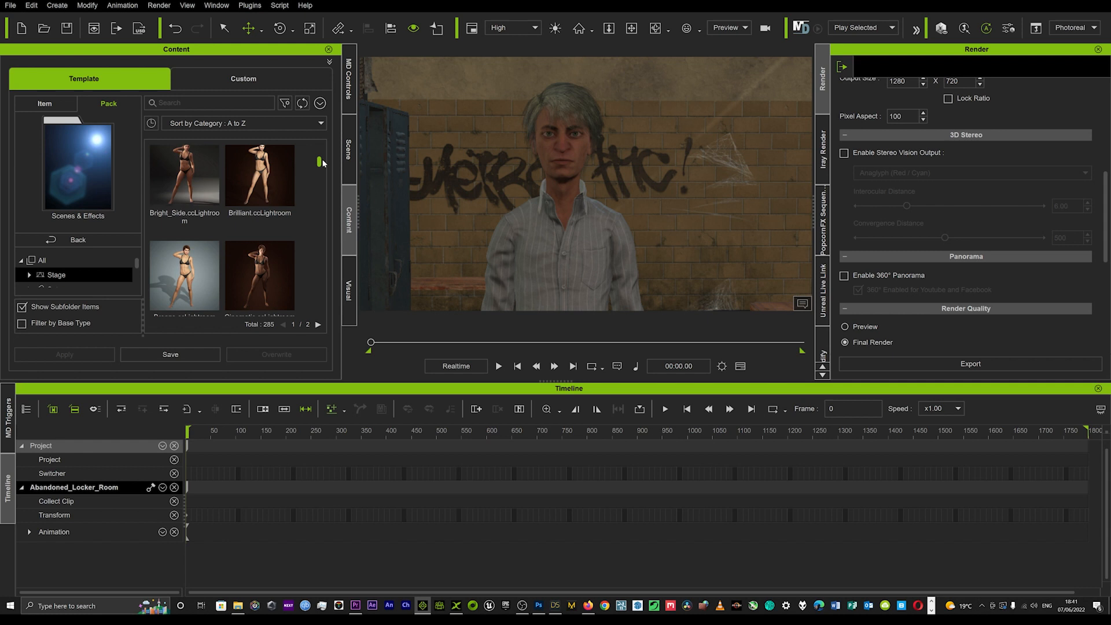
scroll(down, 3)
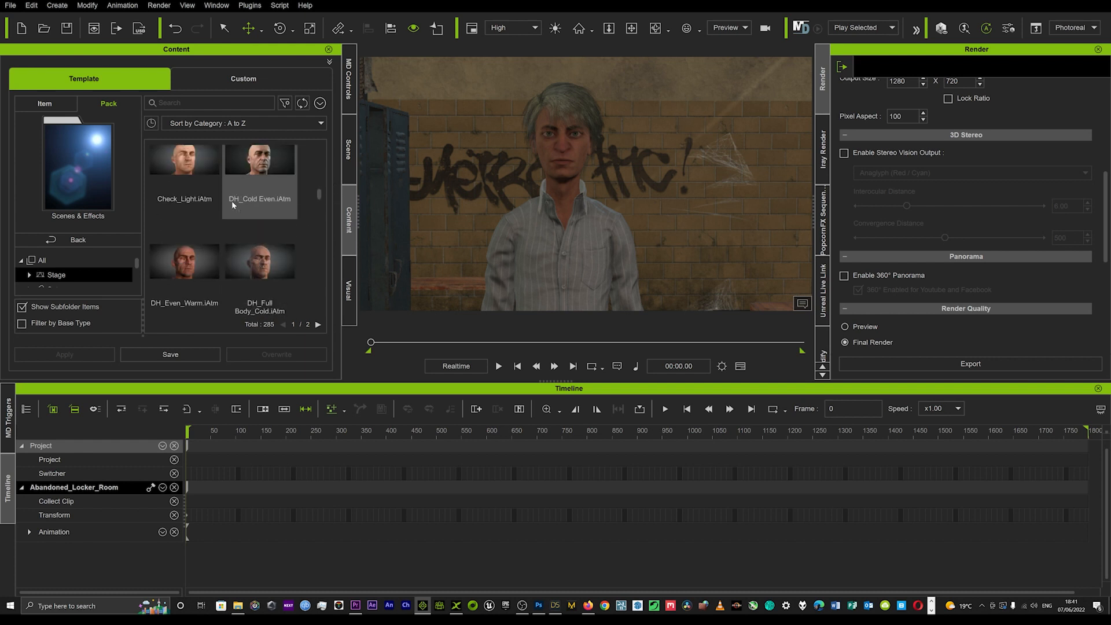
Apply the DH_Full Body_Epic_Warm lighting preset to the locker room scene.
click(259, 248)
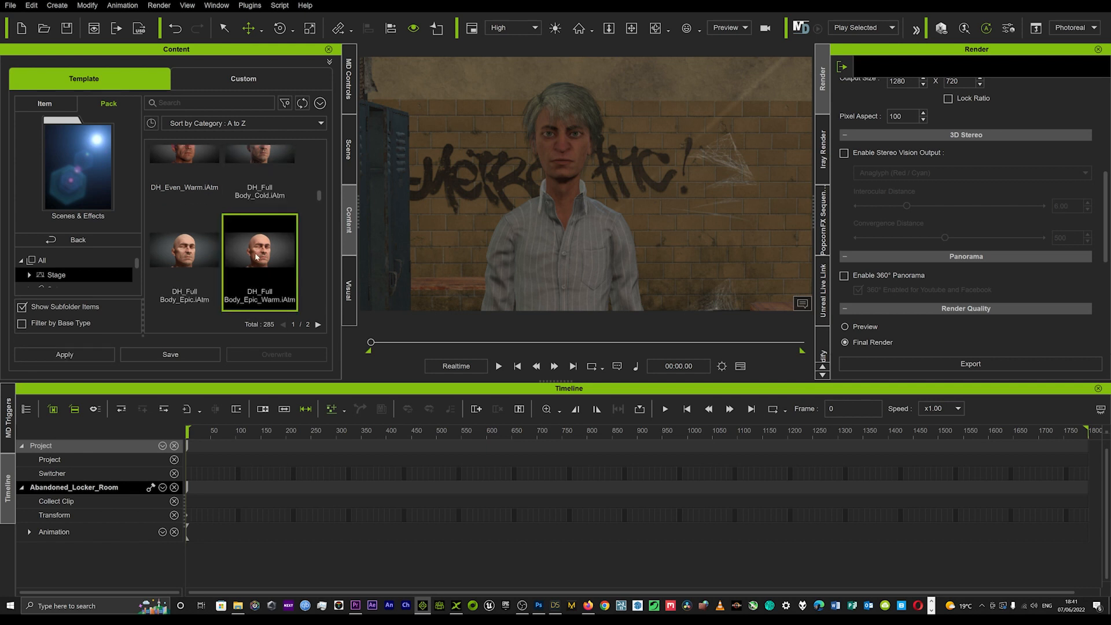
click(64, 354)
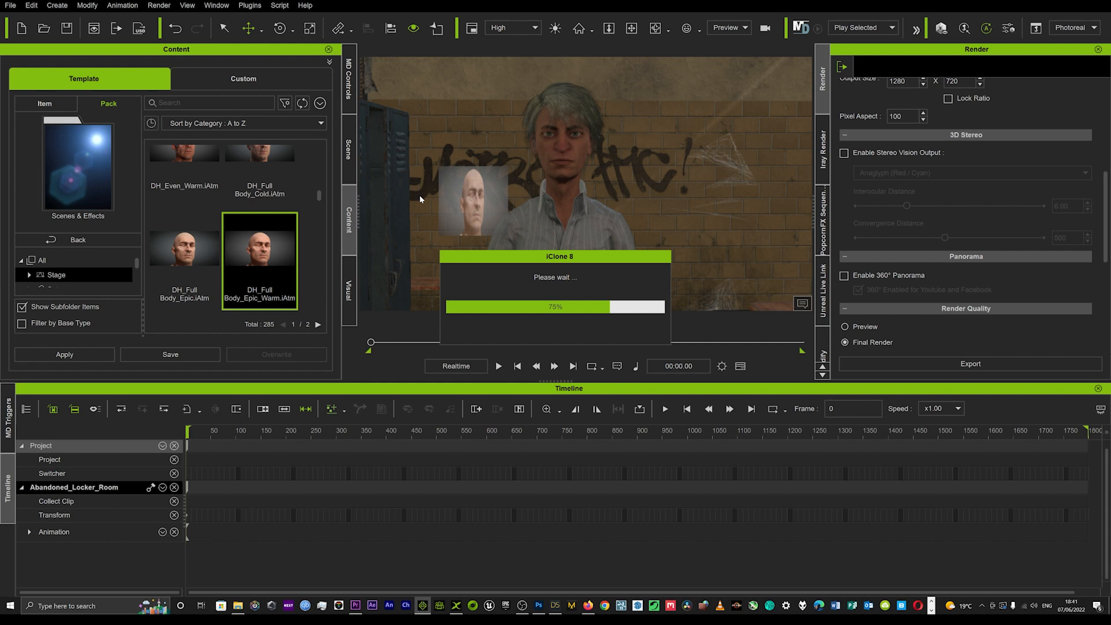
mouse_move(415, 197)
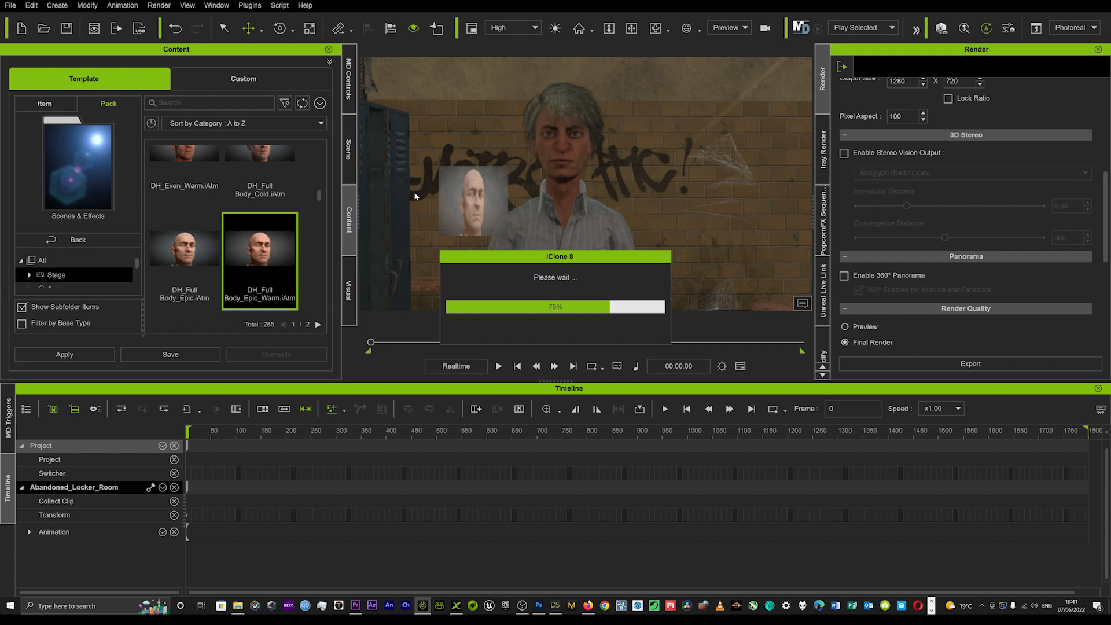
mouse_move(415, 195)
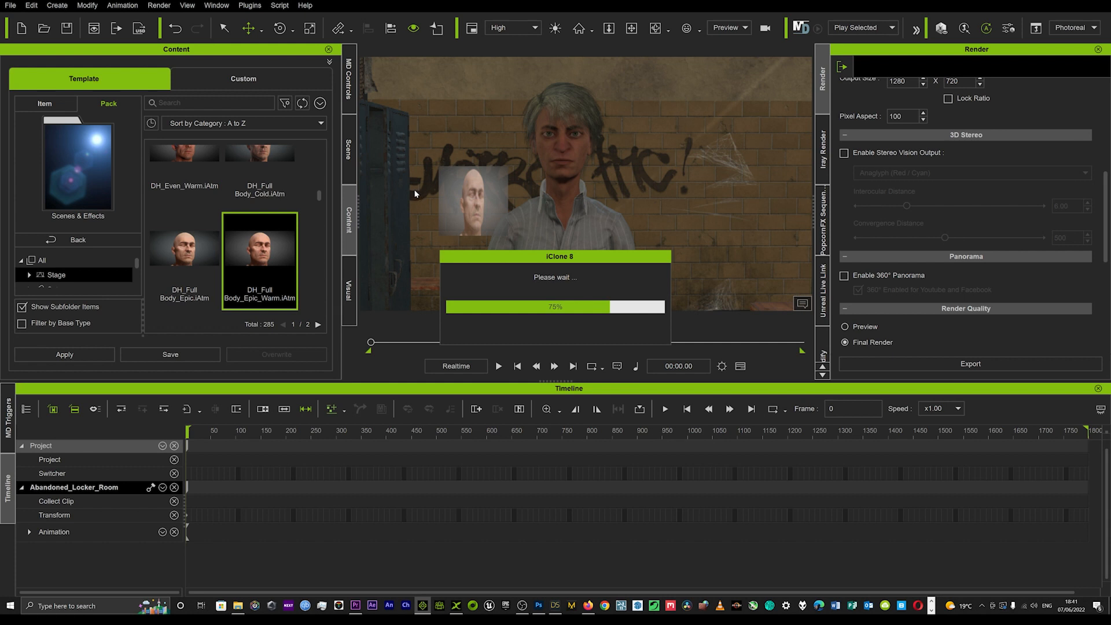
mouse_move(451, 194)
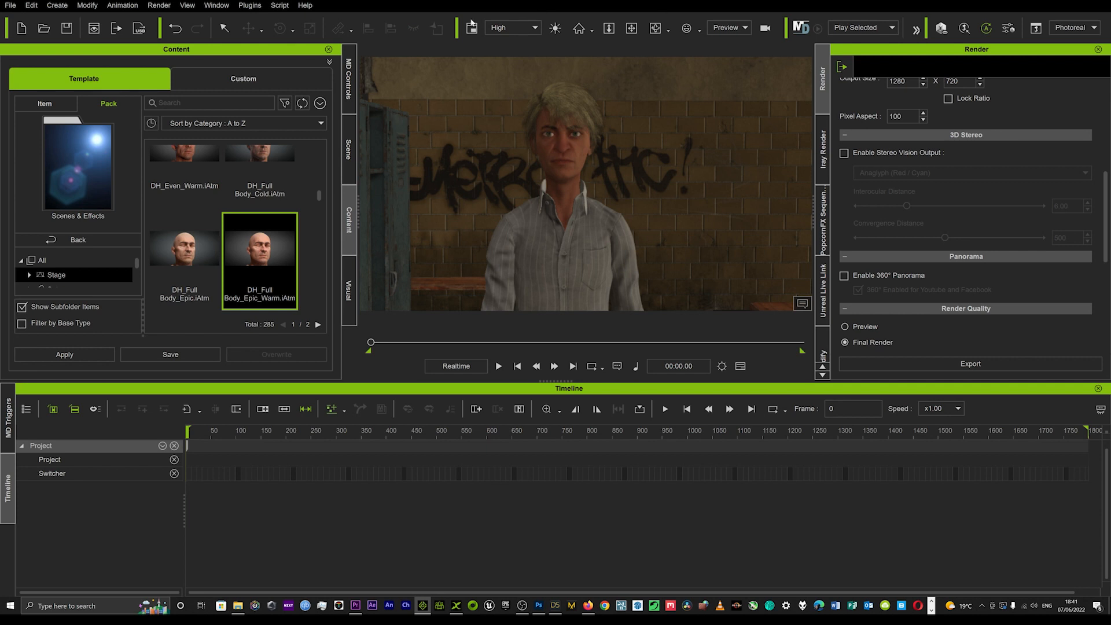
mouse_move(915, 41)
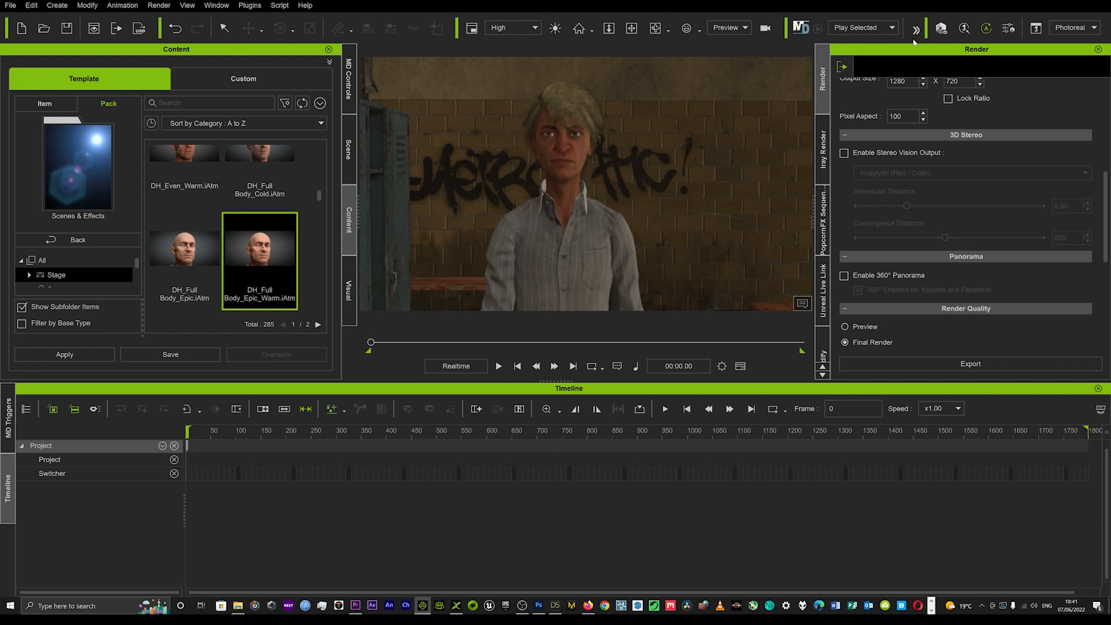
Start an Iray preview render and position its window beside the viewport.
click(942, 28)
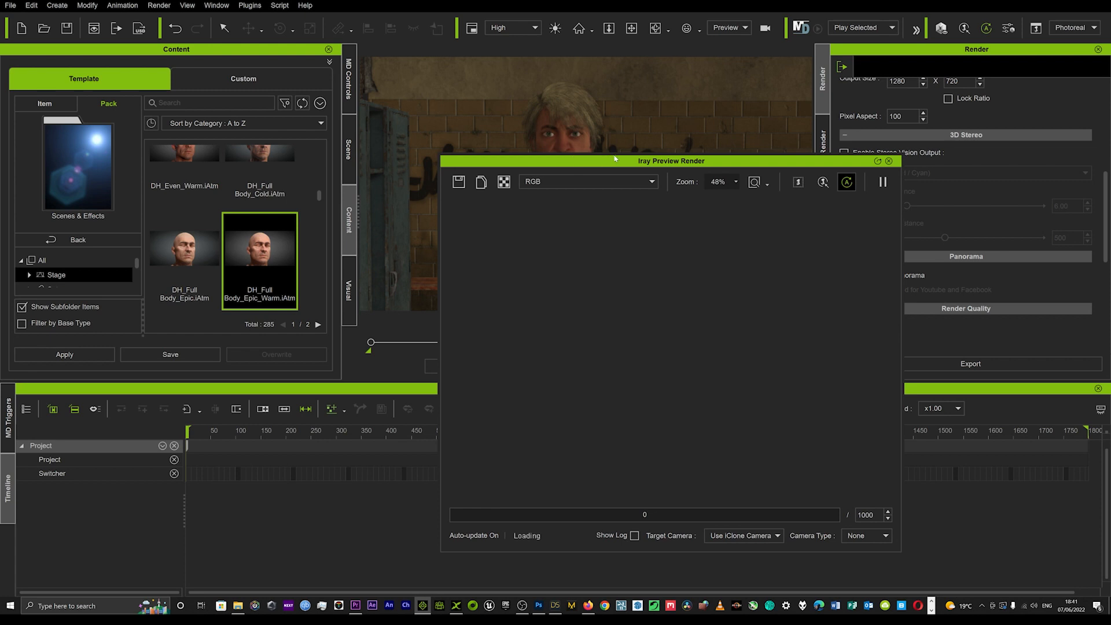
drag(671, 161, 774, 152)
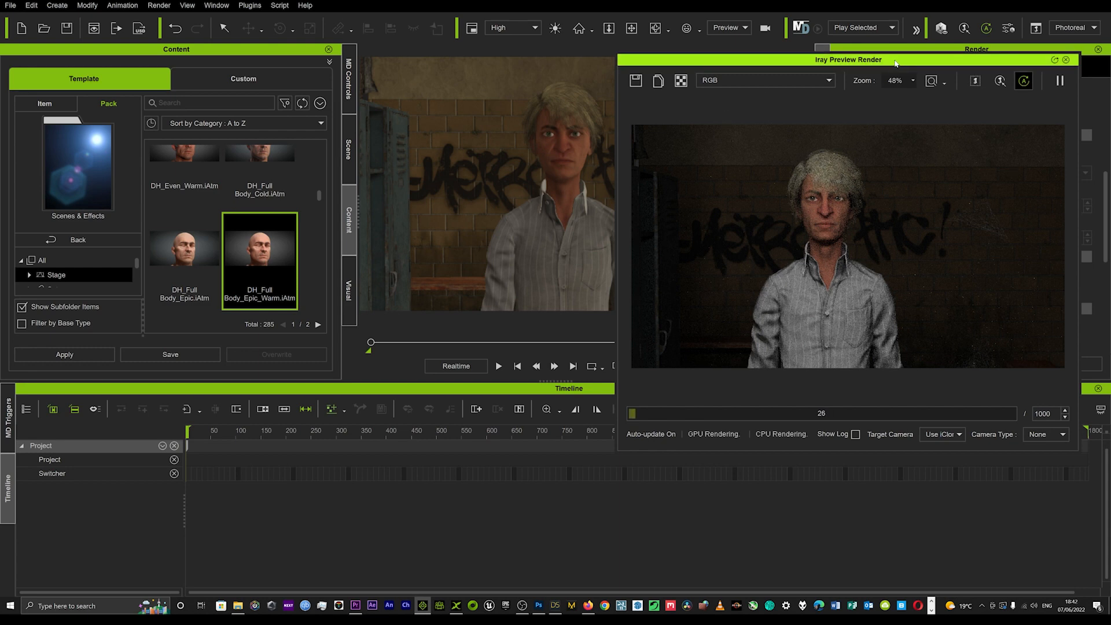
drag(848, 59, 351, 117)
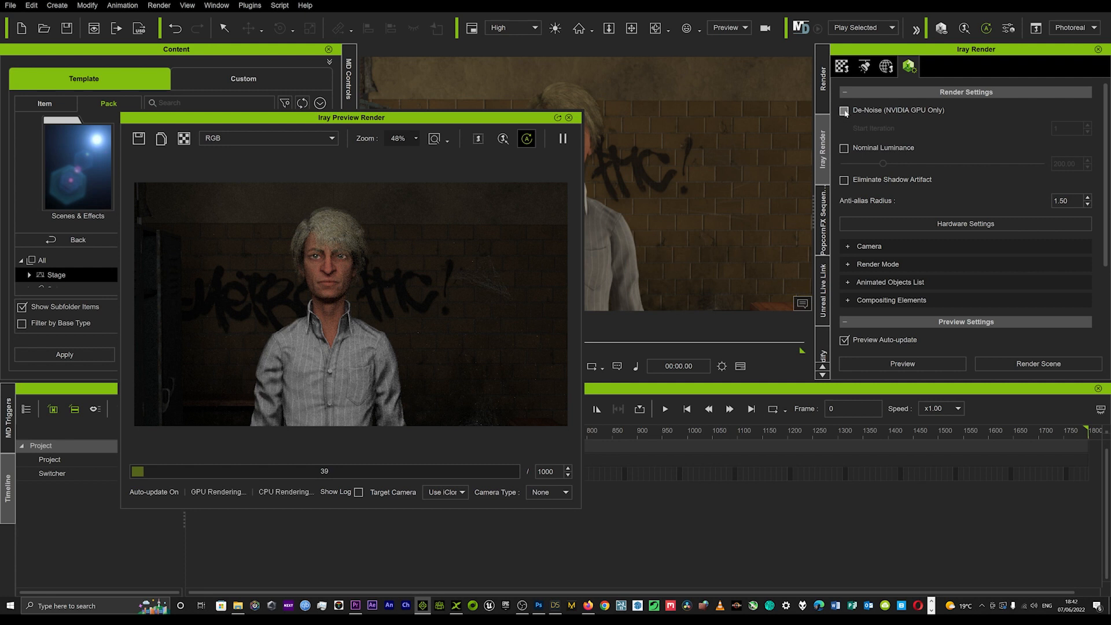
Toggle De-Noise on and off to compare the refining Iray preview.
click(844, 110)
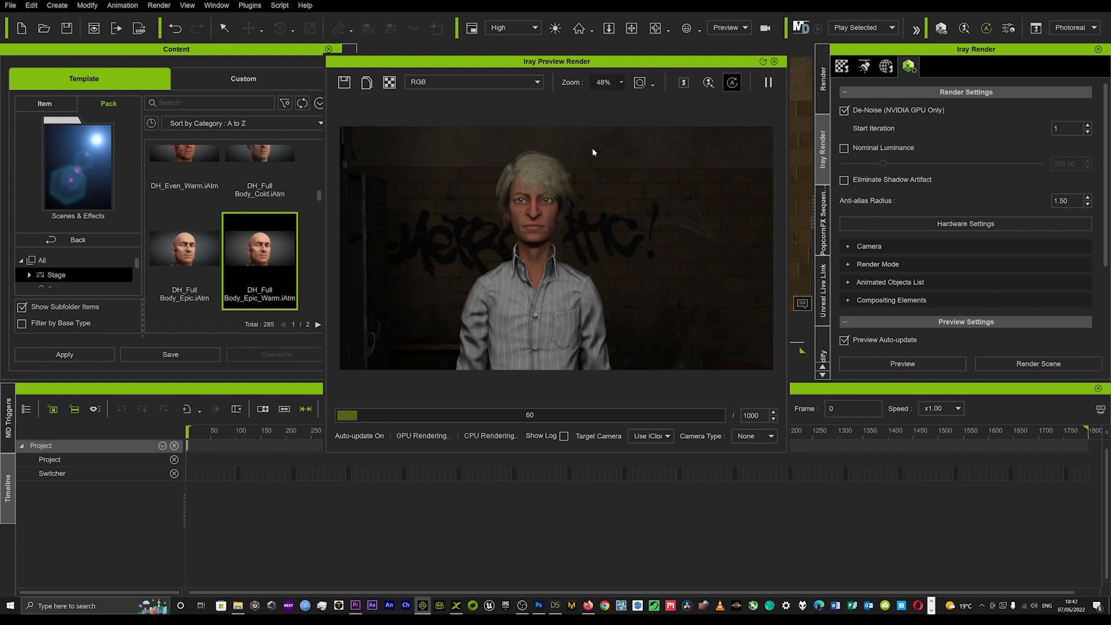
click(843, 111)
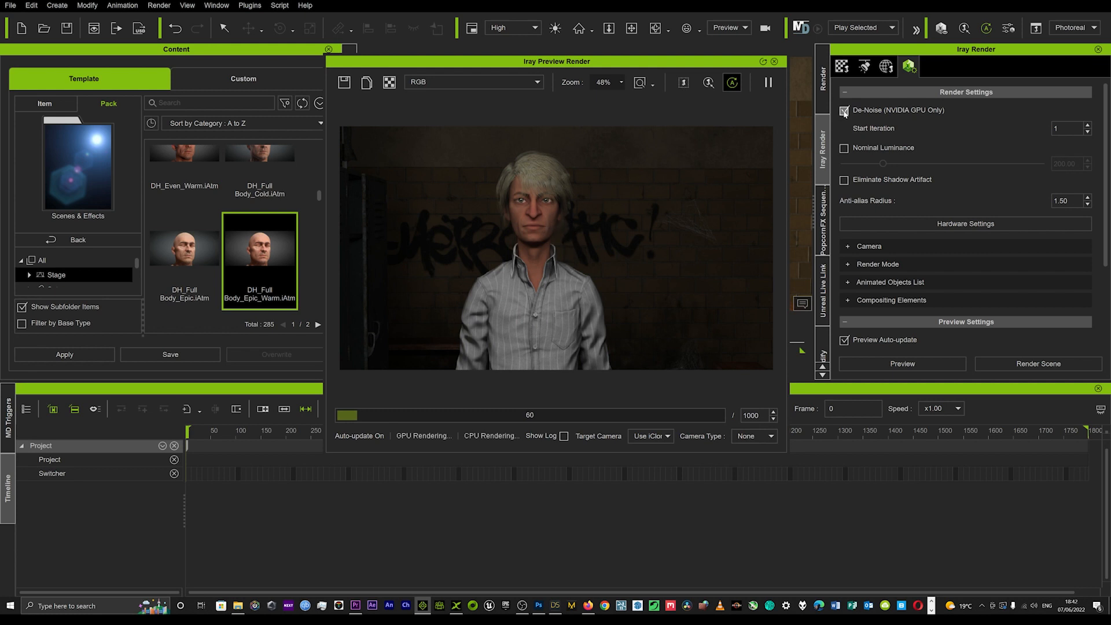
click(843, 111)
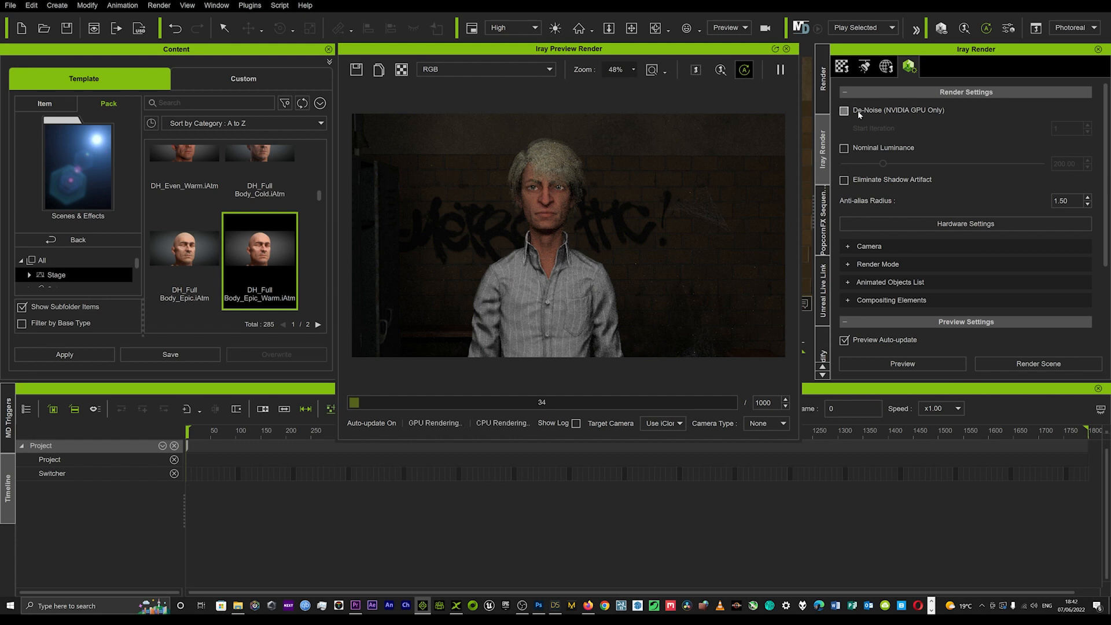
click(845, 111)
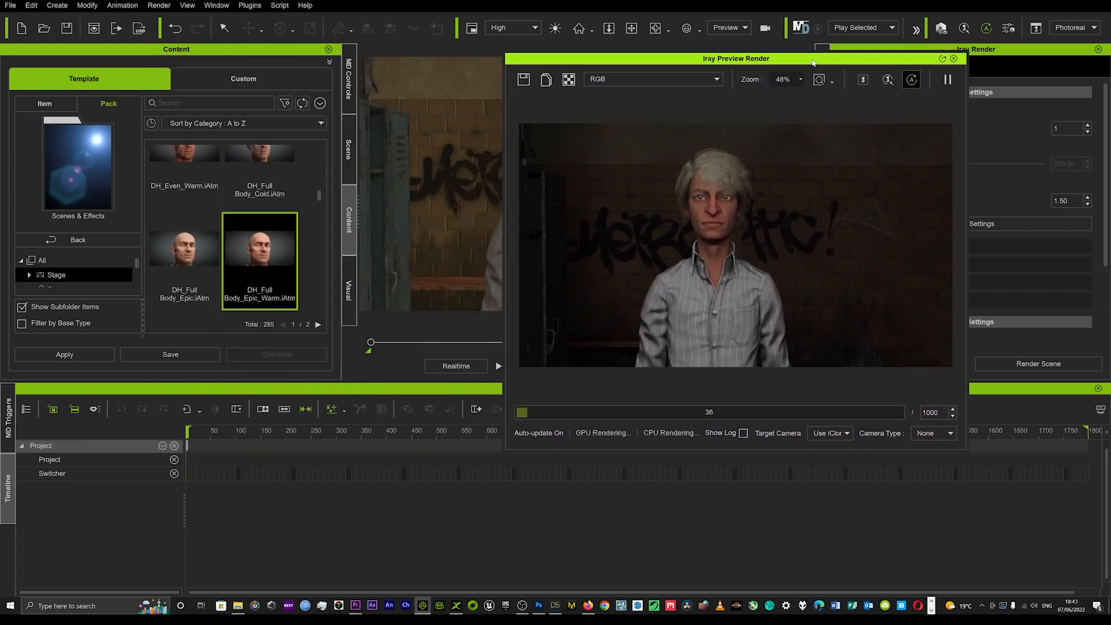
Move the preview window to uncover the viewport and bring up the Render menu.
drag(736, 57, 825, 32)
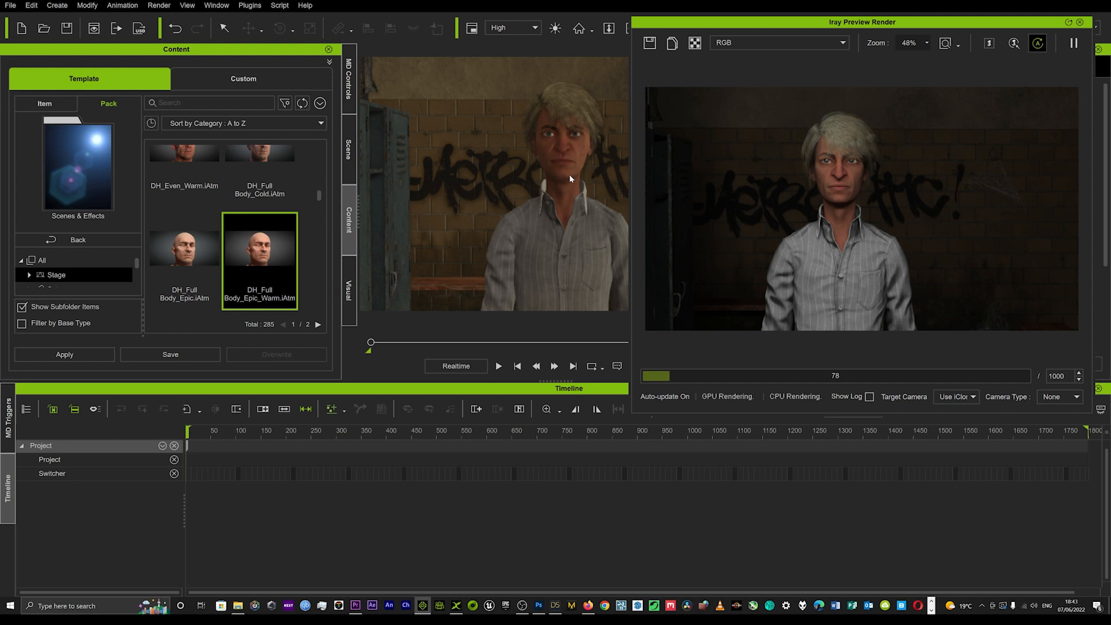
mouse_move(511, 247)
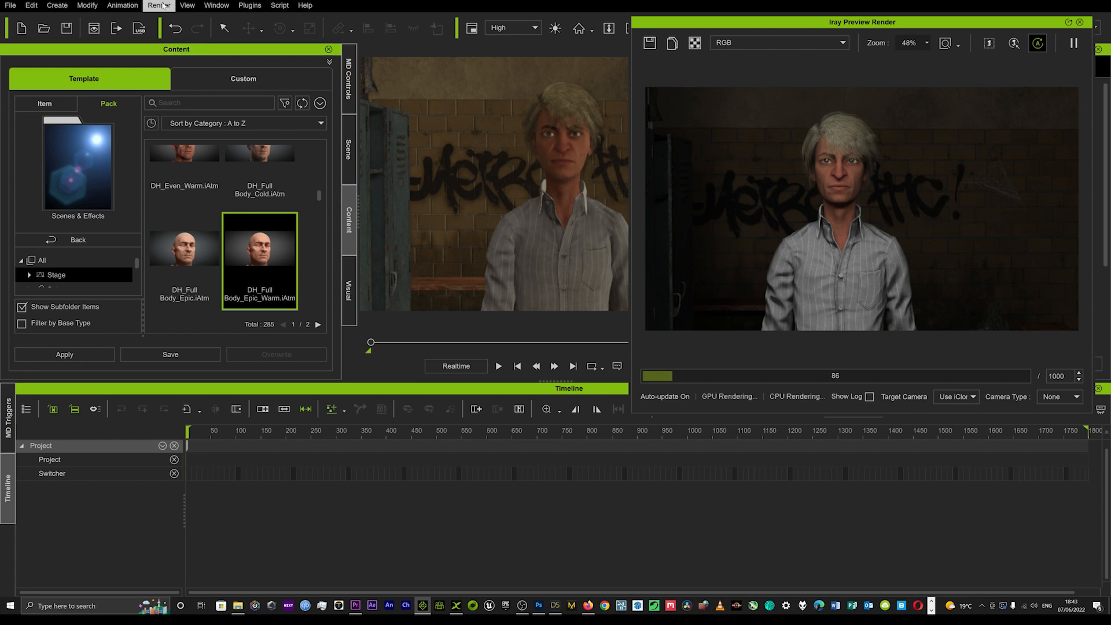
click(159, 5)
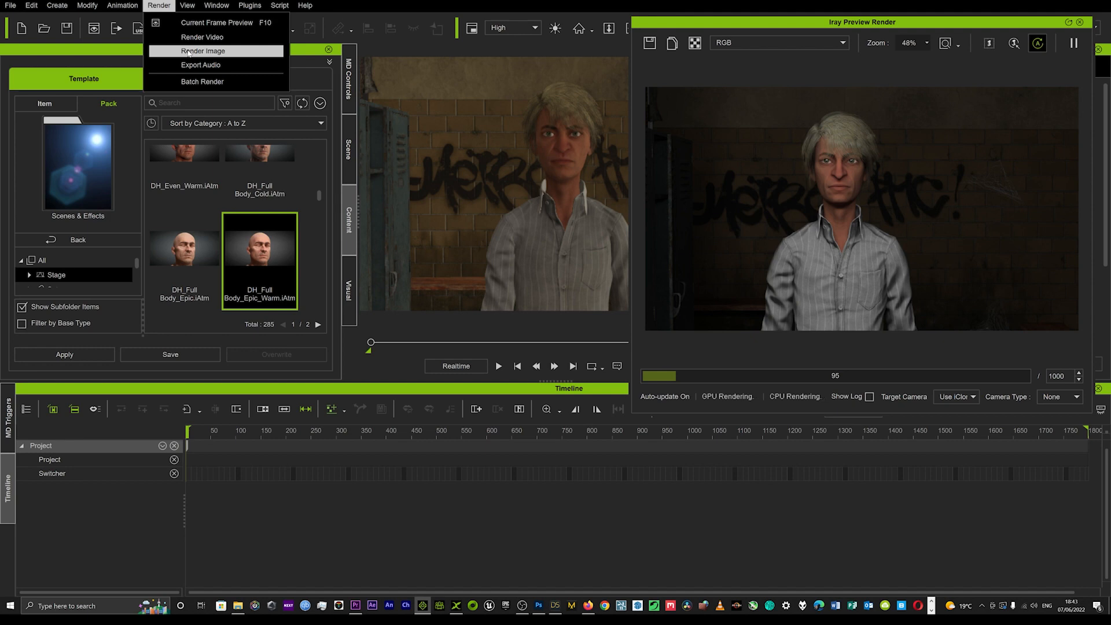
Set up a Render Image still with the chosen output frame size.
click(158, 6)
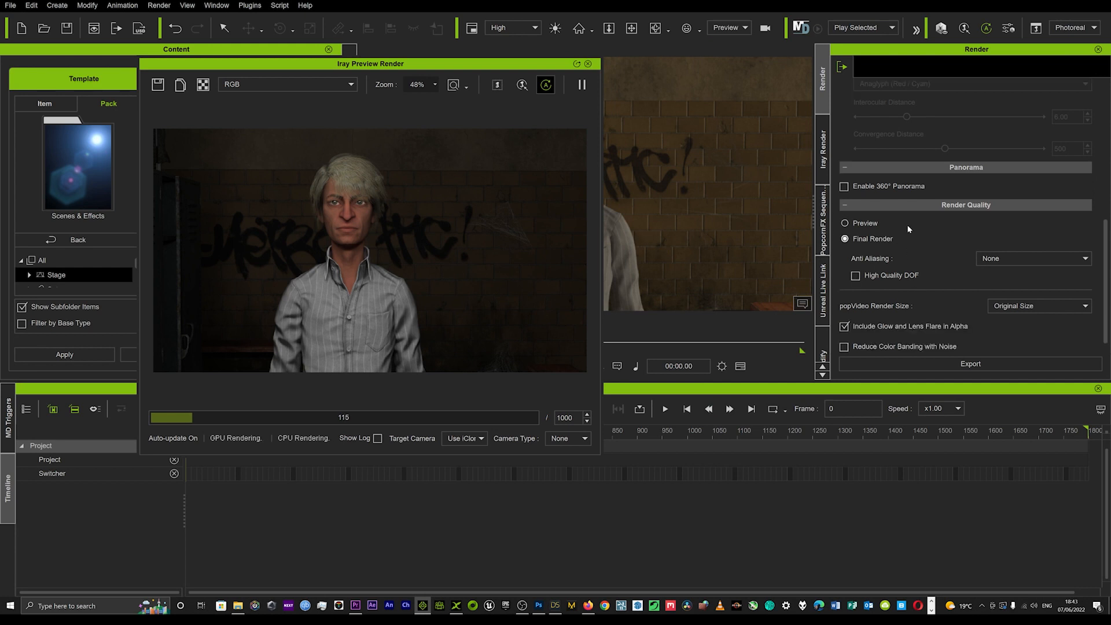
click(985, 178)
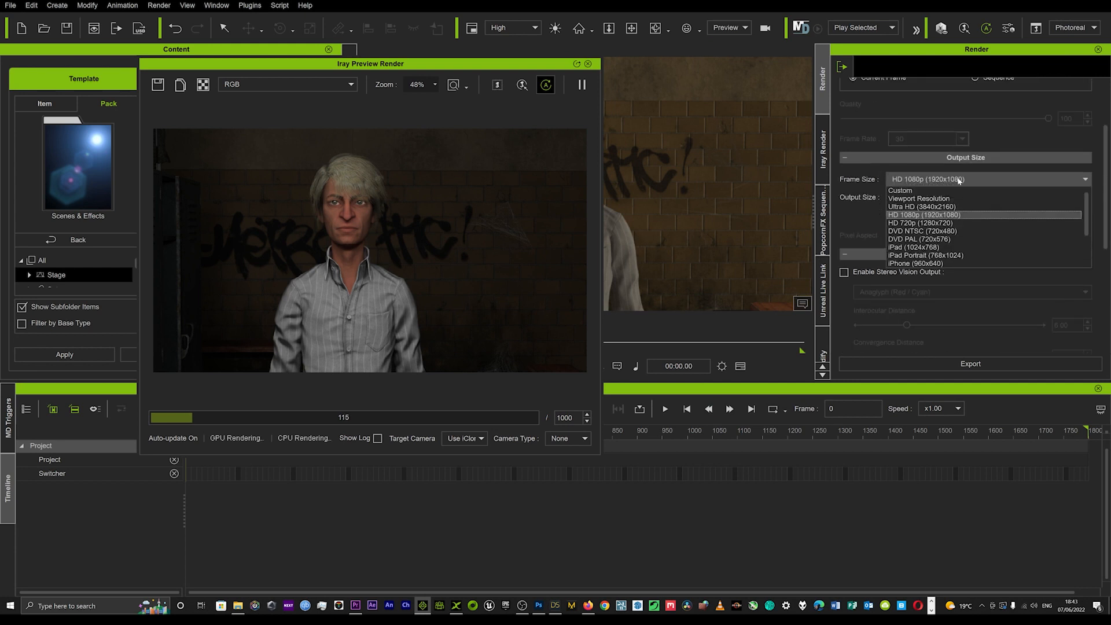
click(923, 206)
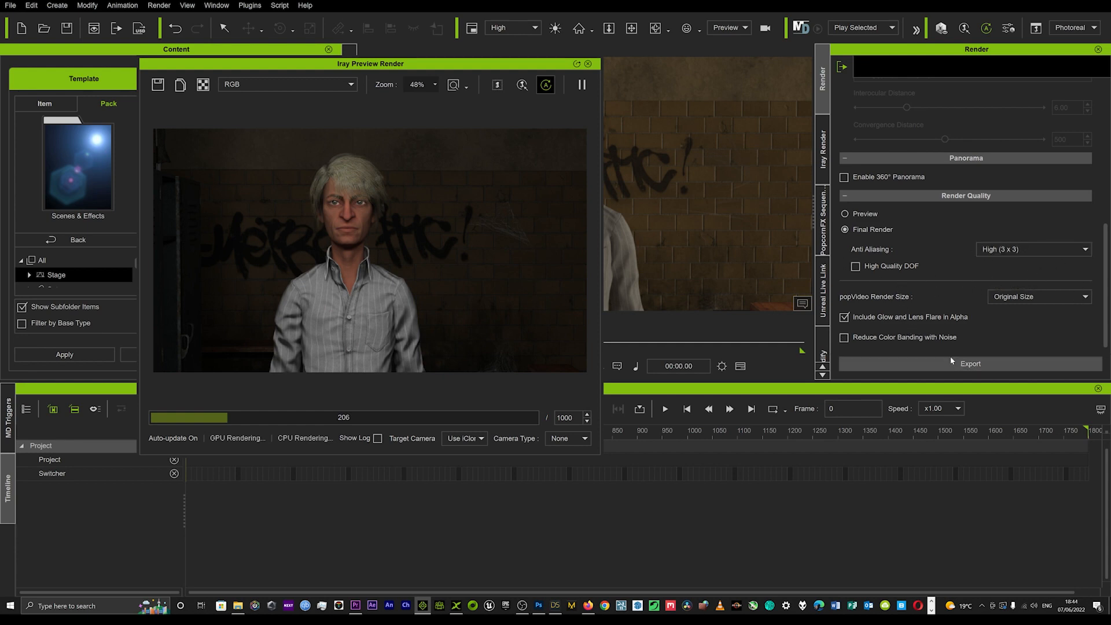
Export the rendered image to a file named 'TES' and start rendering.
click(970, 362)
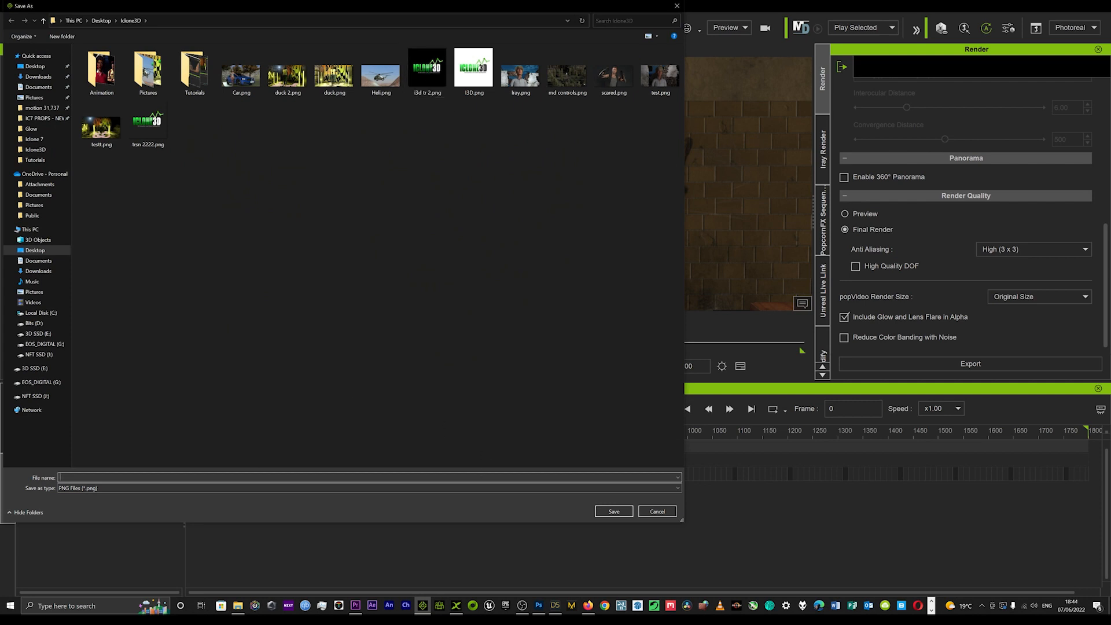
text(TES)
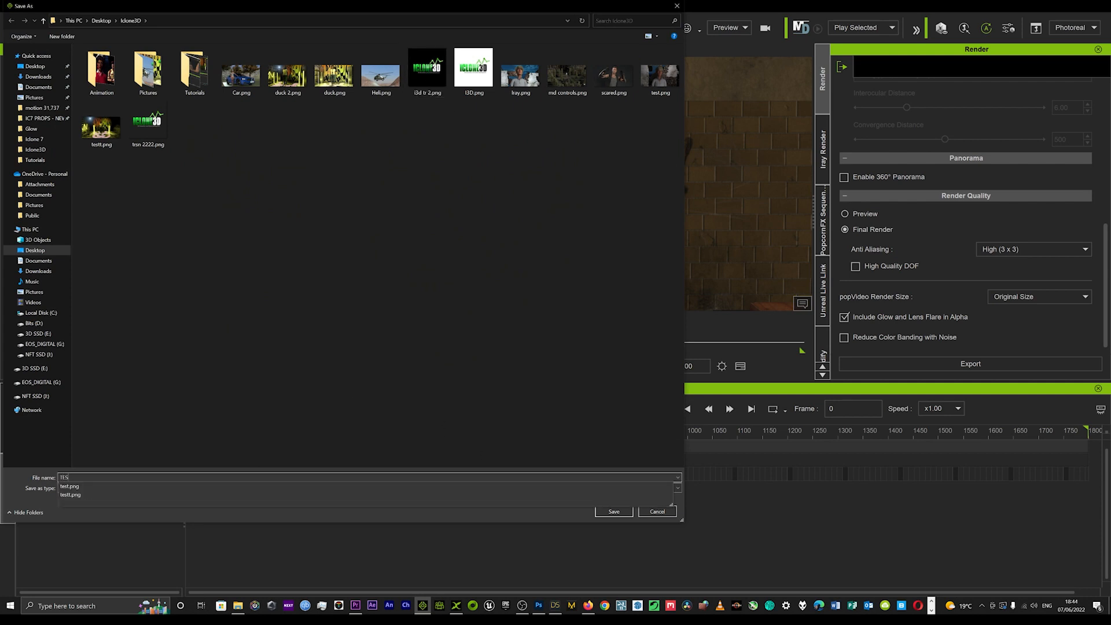
click(612, 511)
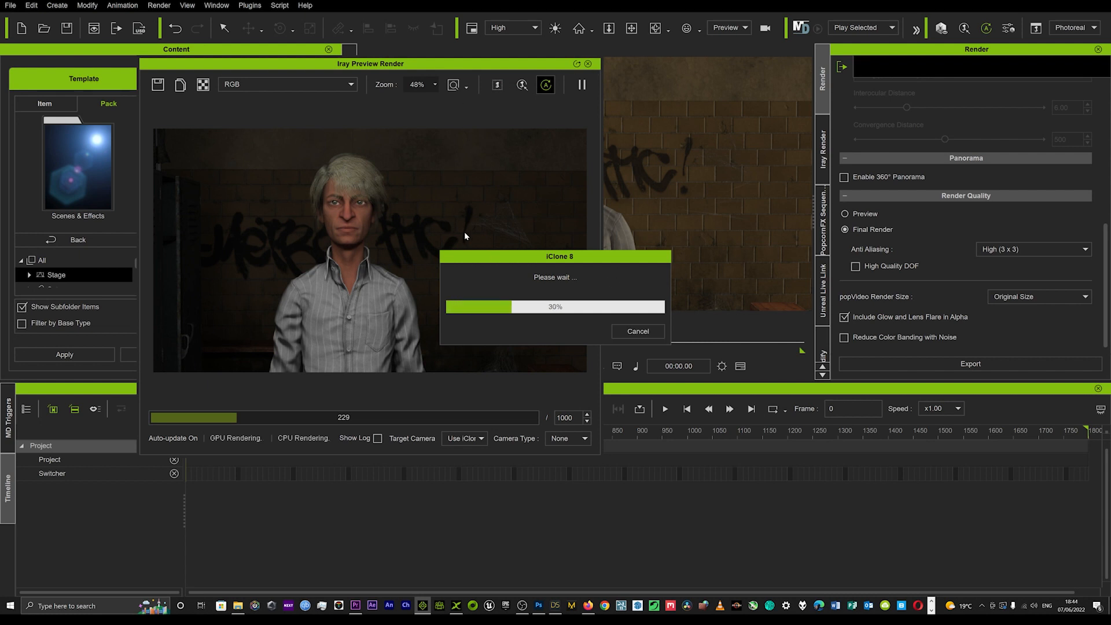
mouse_move(556, 242)
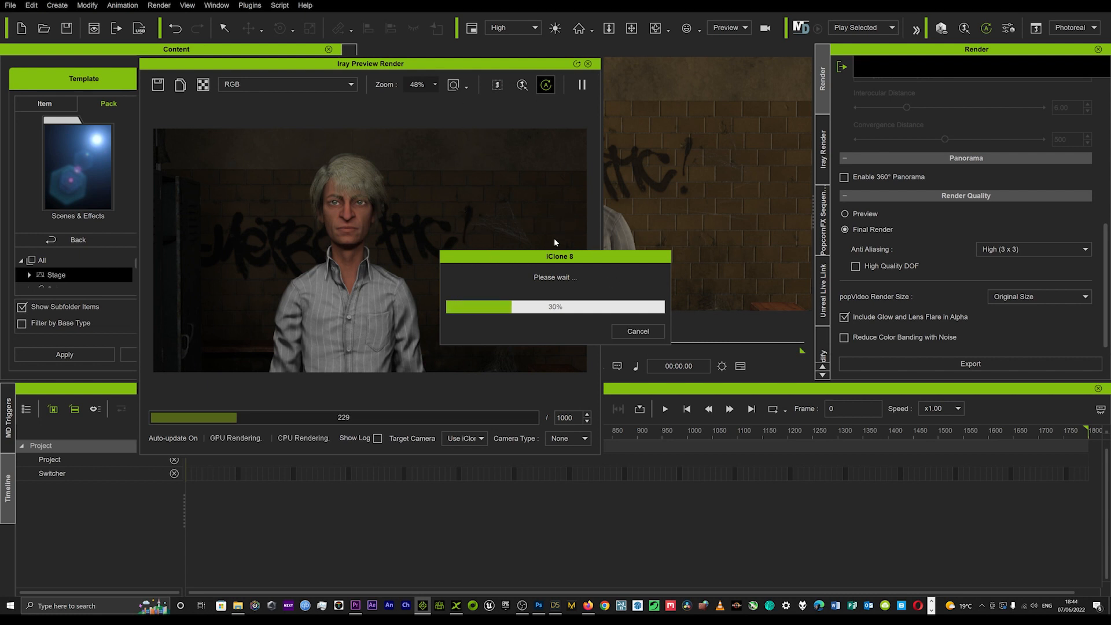
mouse_move(556, 282)
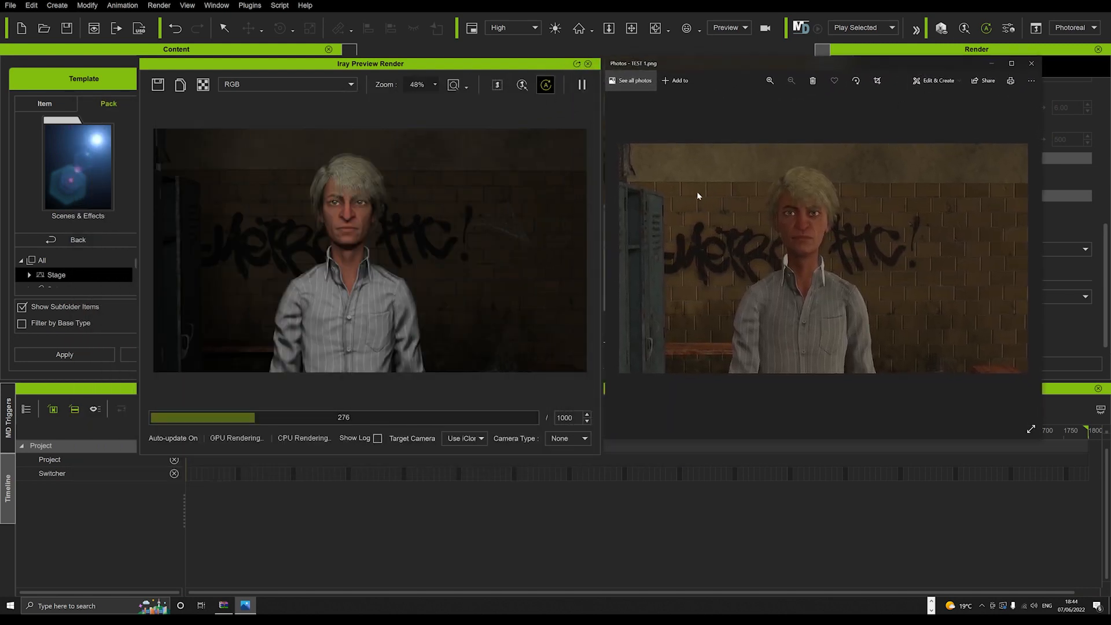
View the exported locker room still in Photos beside the Iray preview.
click(64, 354)
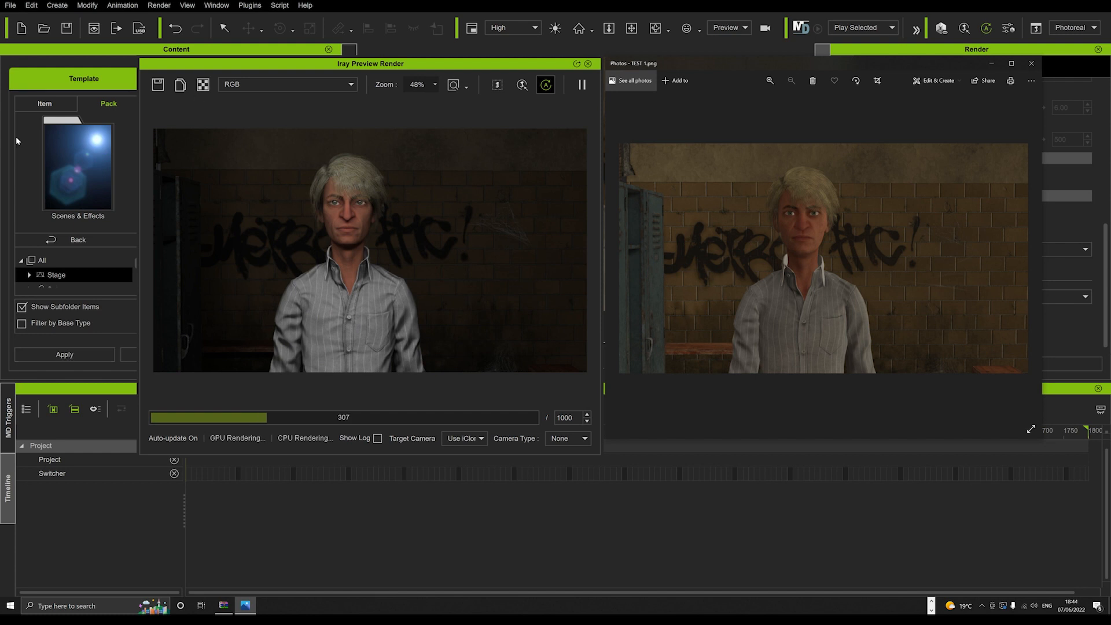
mouse_move(363, 257)
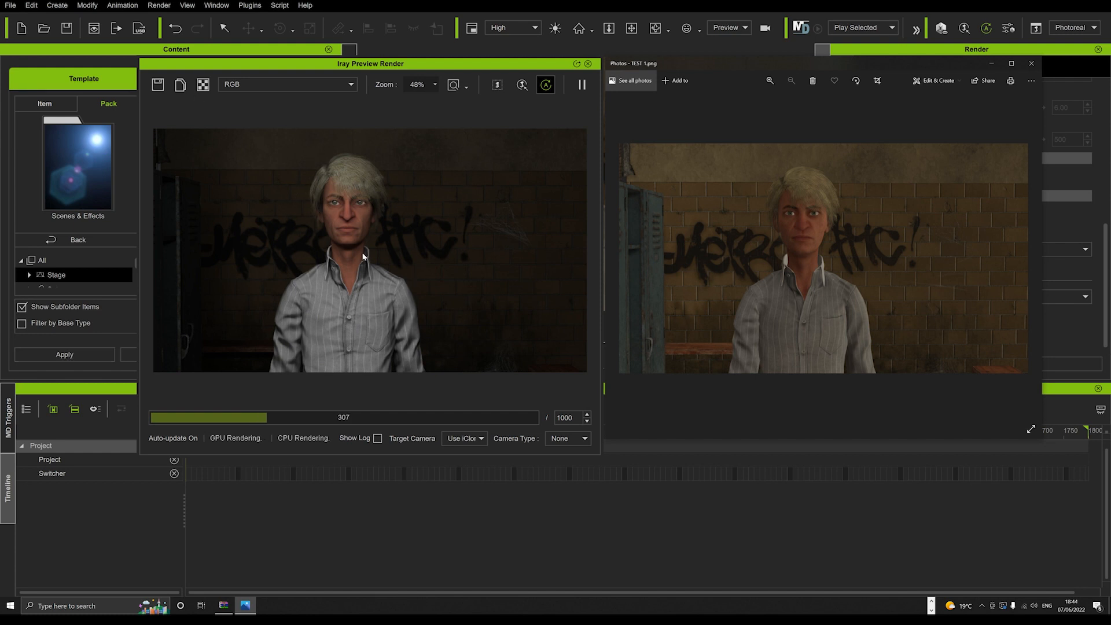
mouse_move(244, 299)
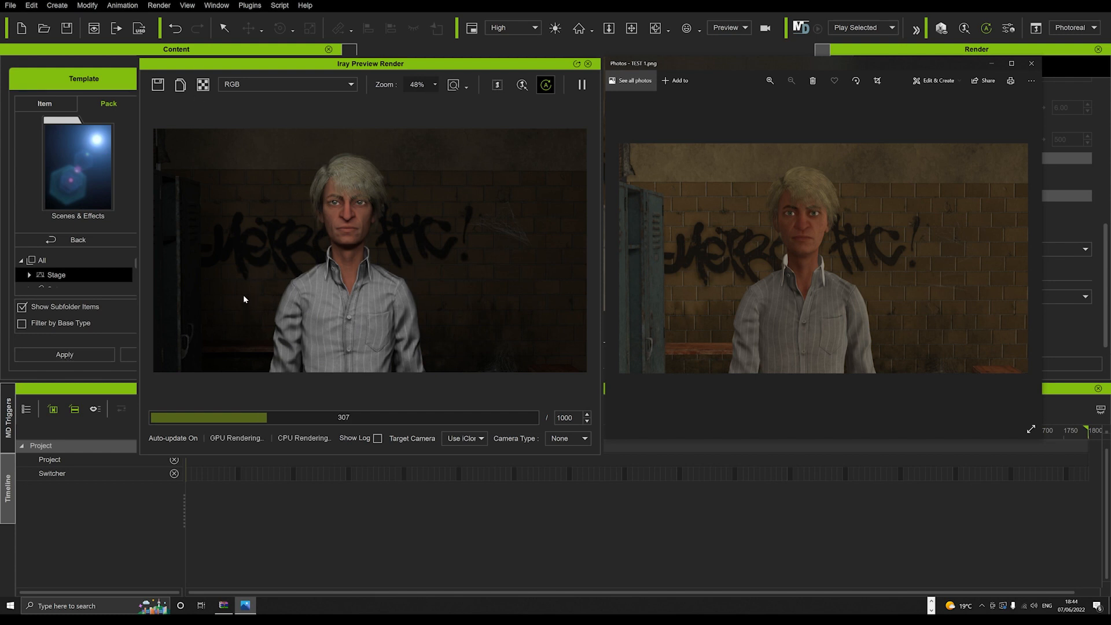
mouse_move(714, 64)
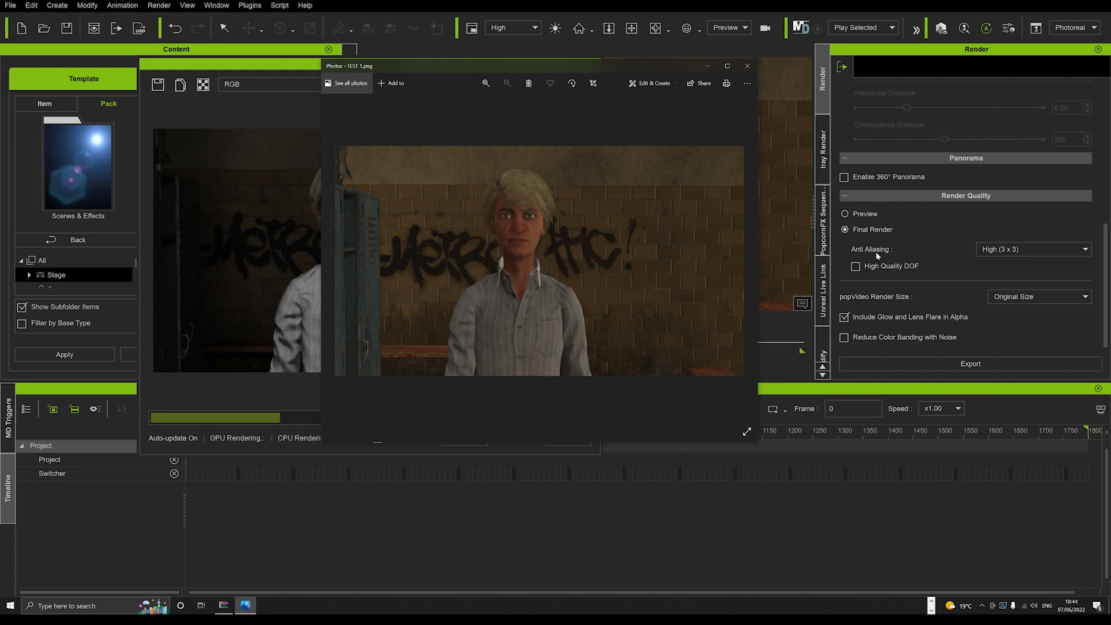
mouse_move(993, 241)
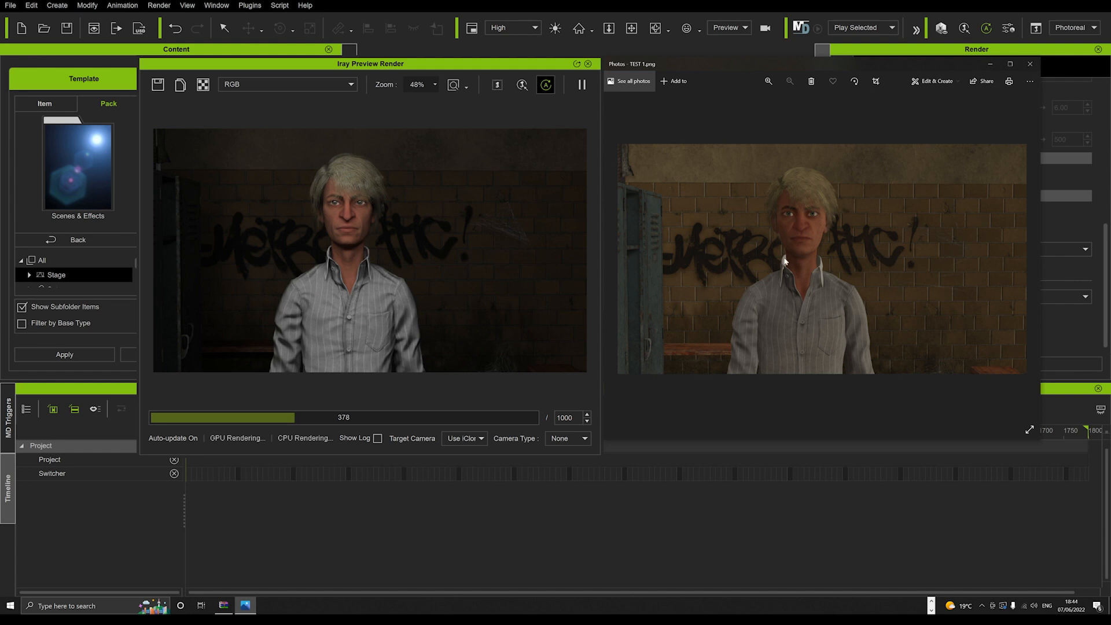
mouse_move(846, 162)
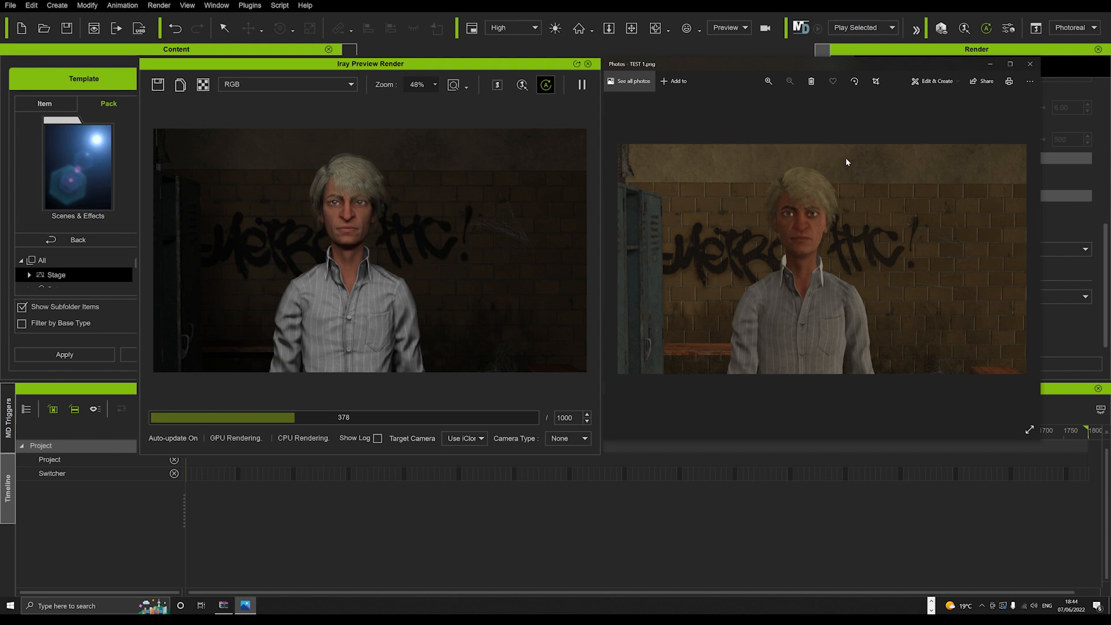
mouse_move(320, 255)
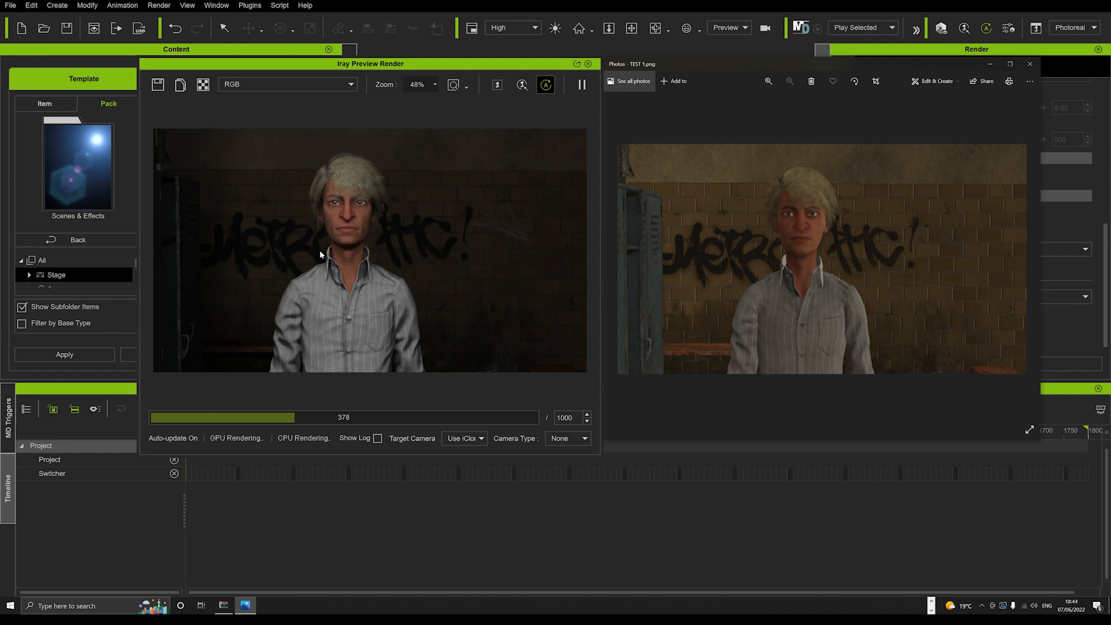
mouse_move(255, 258)
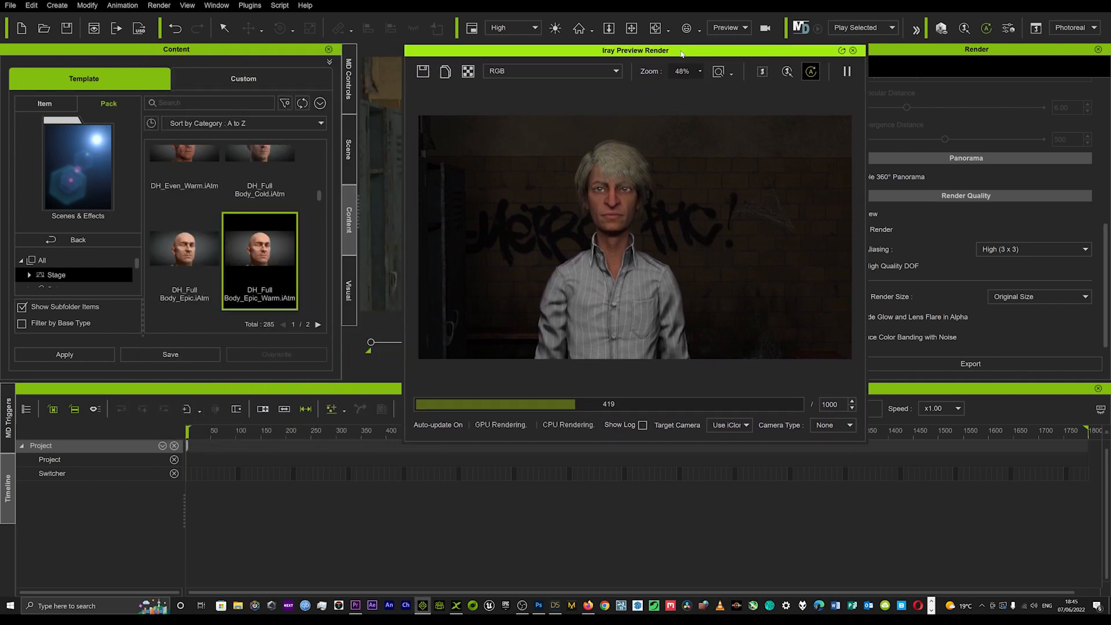
Save the current Iray preview as an image and pick the DH_Full Body_Epic preset.
drag(680, 50, 620, 52)
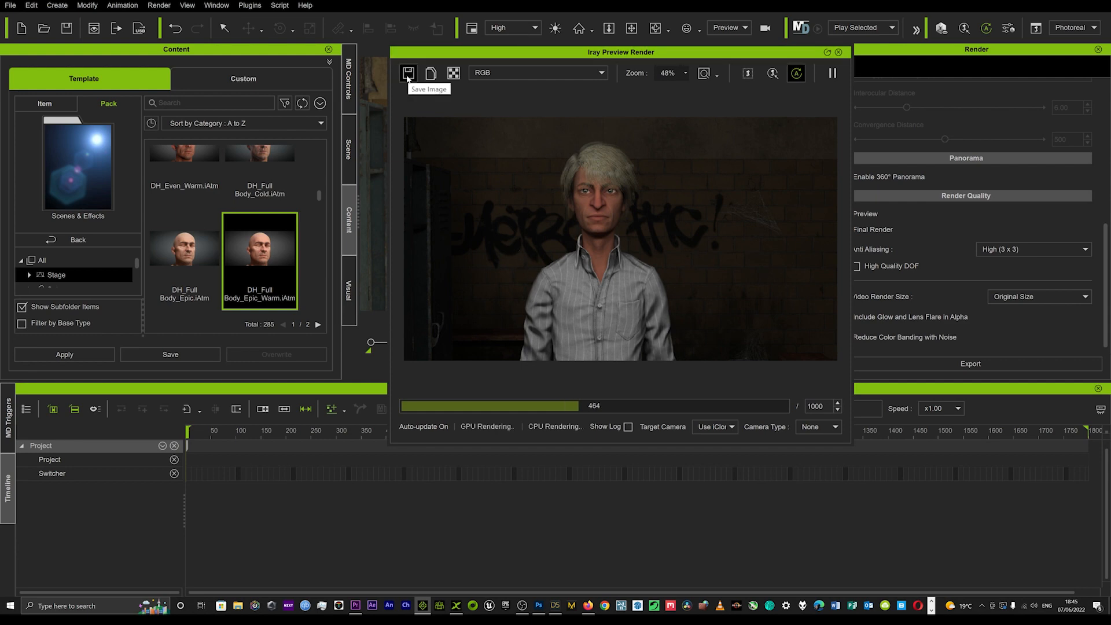
click(407, 73)
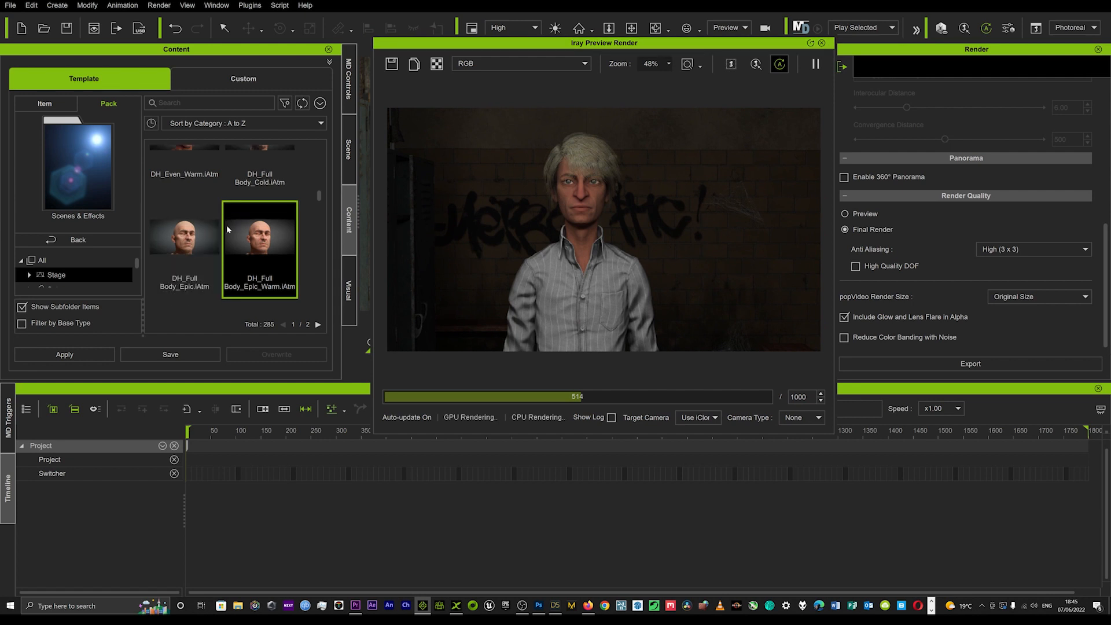
click(815, 64)
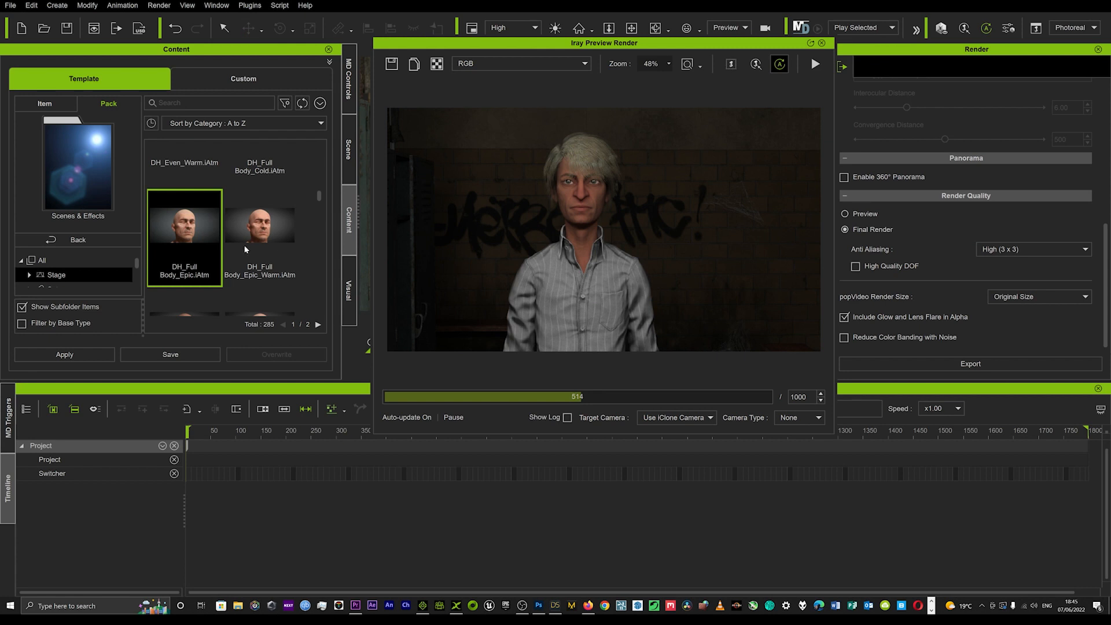
mouse_move(523, 48)
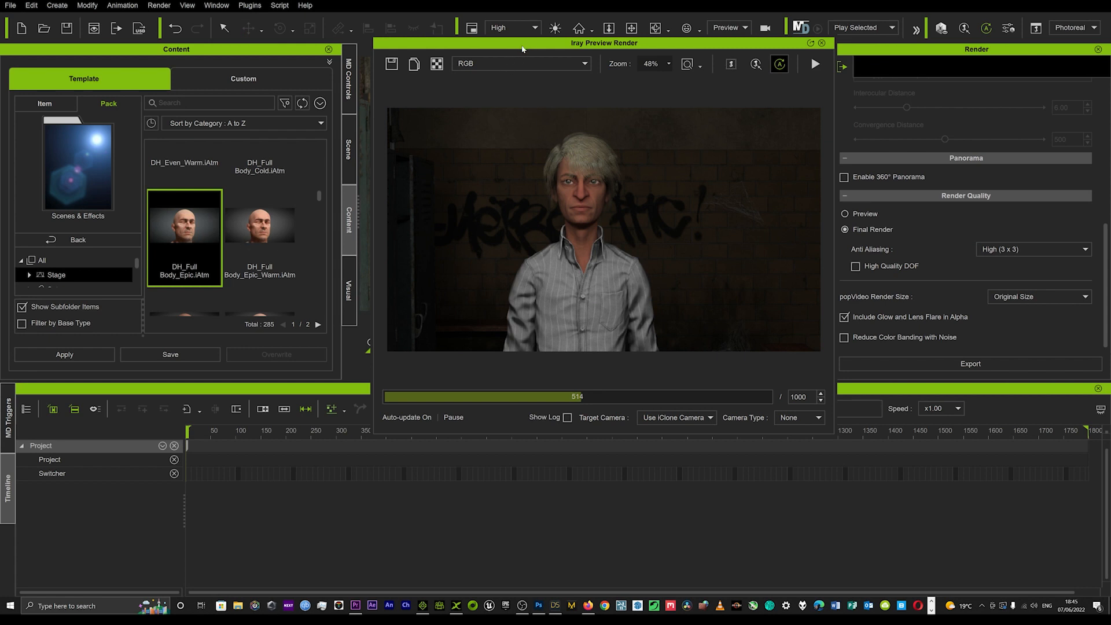
mouse_move(523, 50)
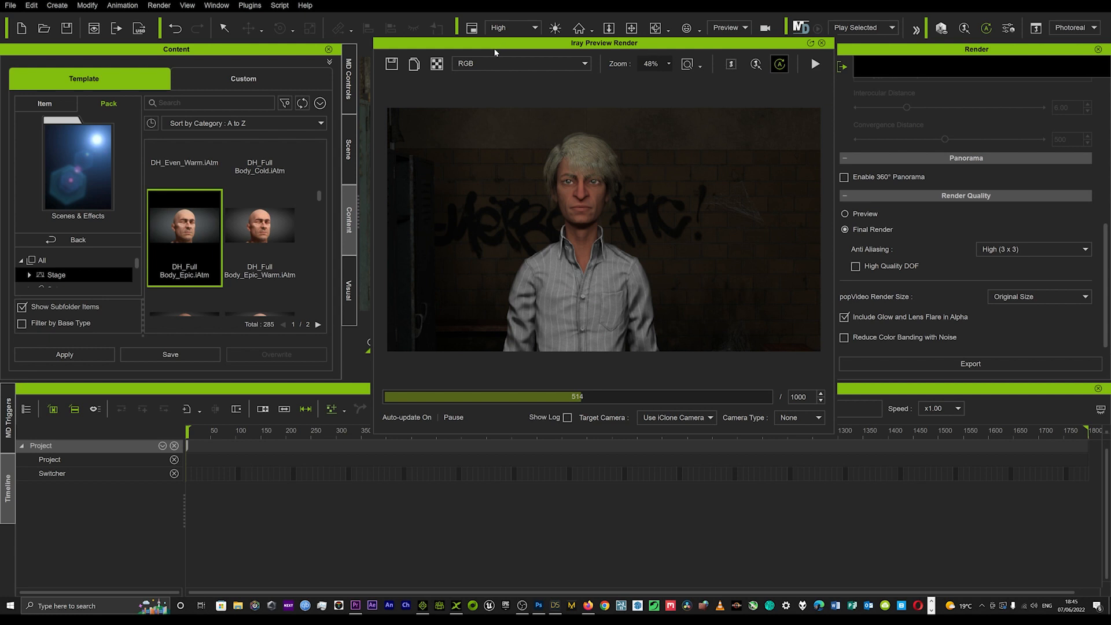
mouse_move(548, 214)
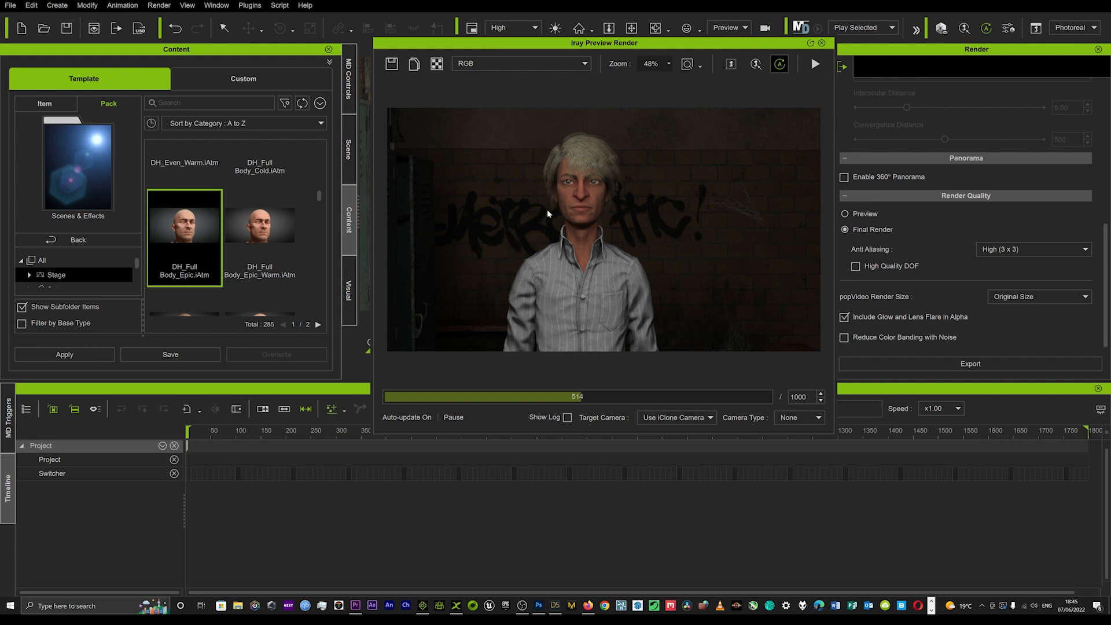
Restart the Iray preview under the new lighting and move its window aside.
click(814, 63)
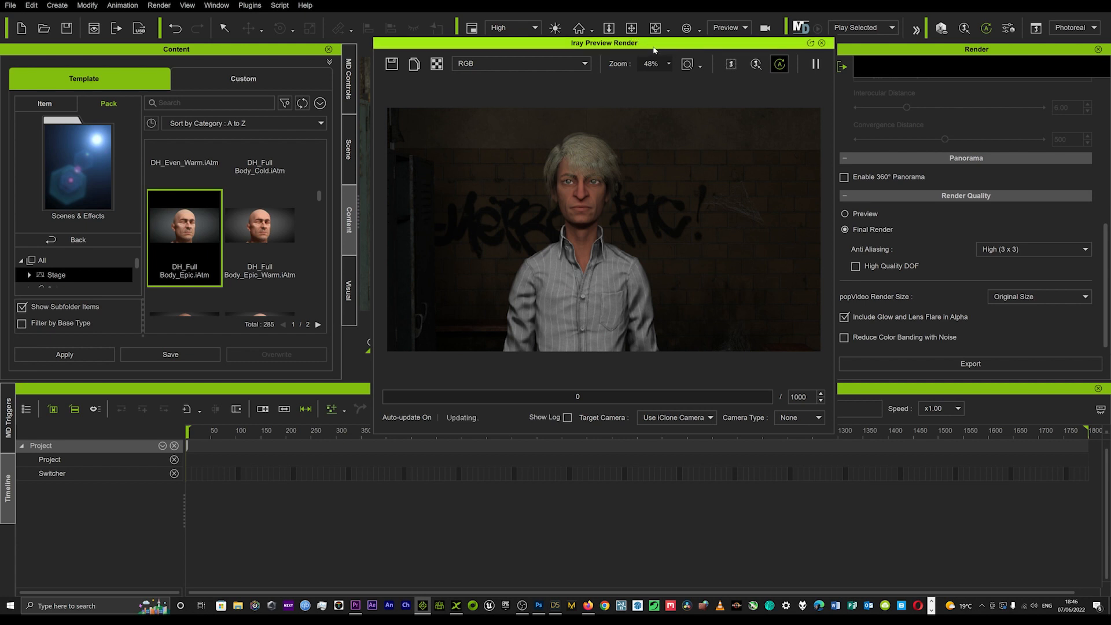
drag(604, 43, 618, 90)
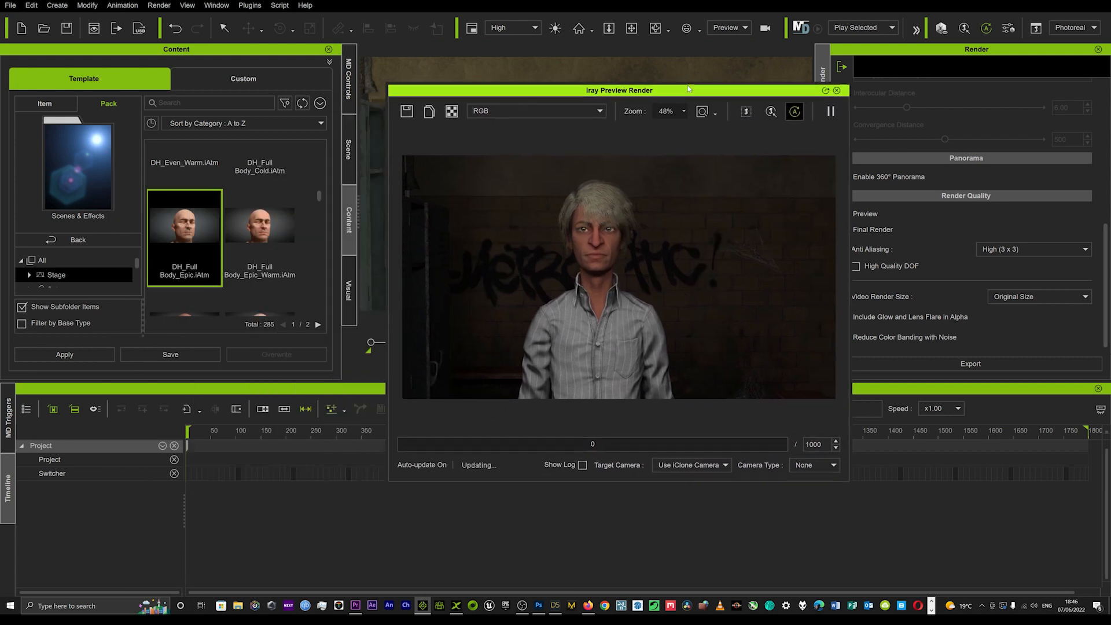
drag(618, 91, 691, 71)
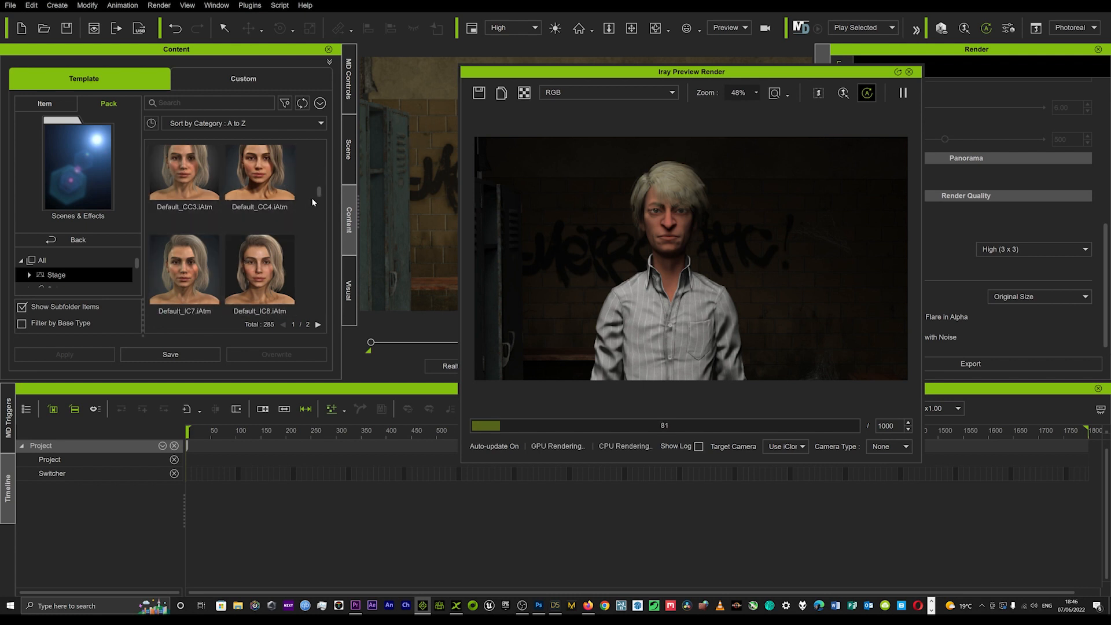
scroll(down, 3)
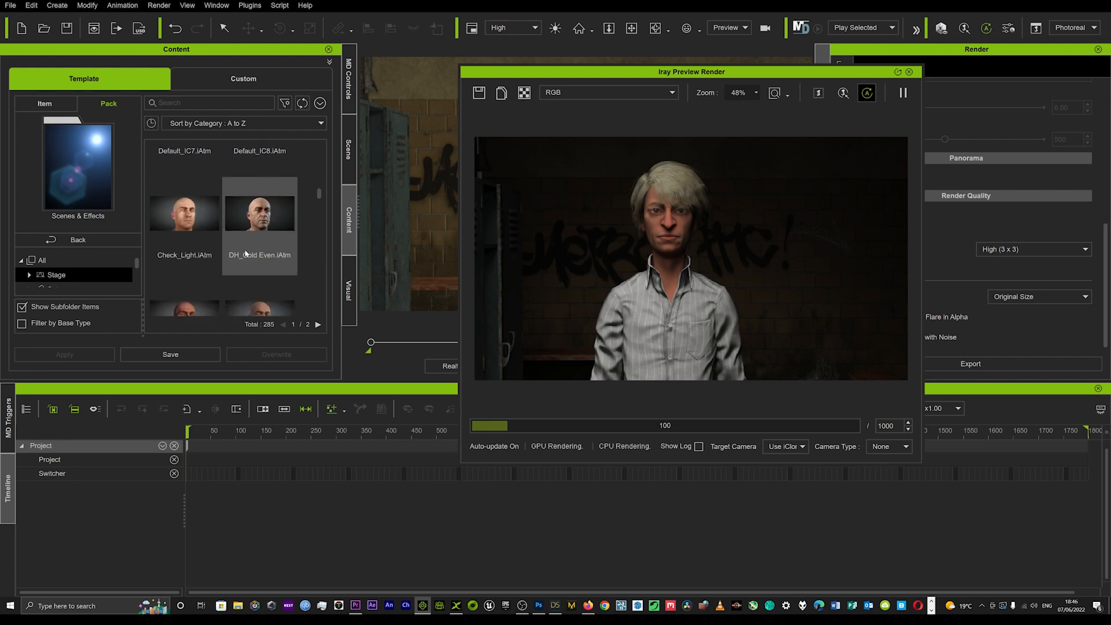
scroll(down, 3)
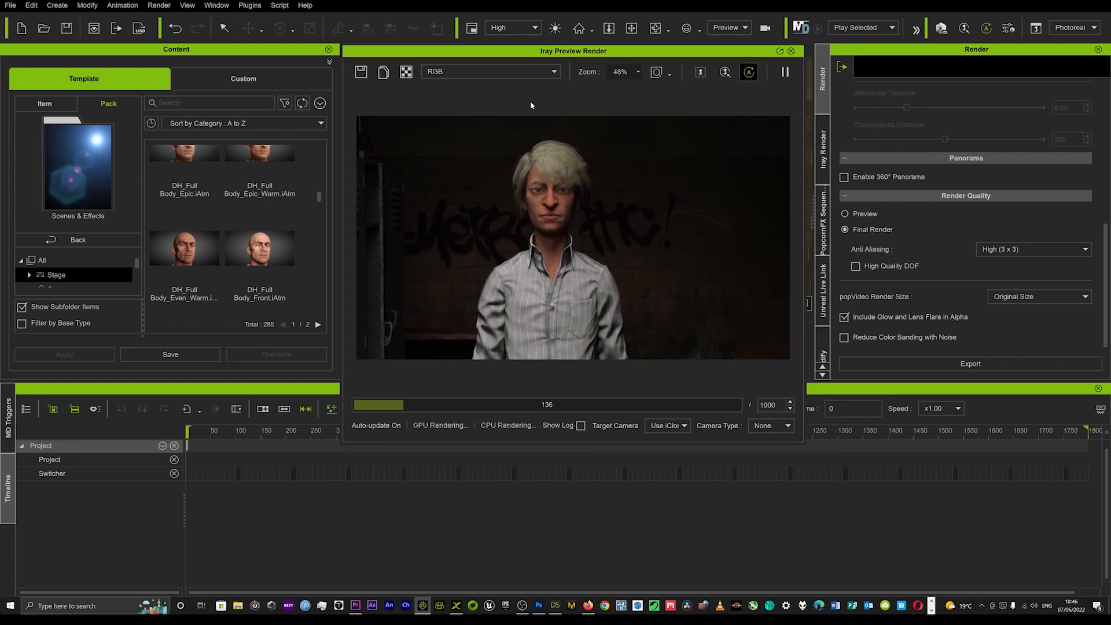
mouse_move(438, 153)
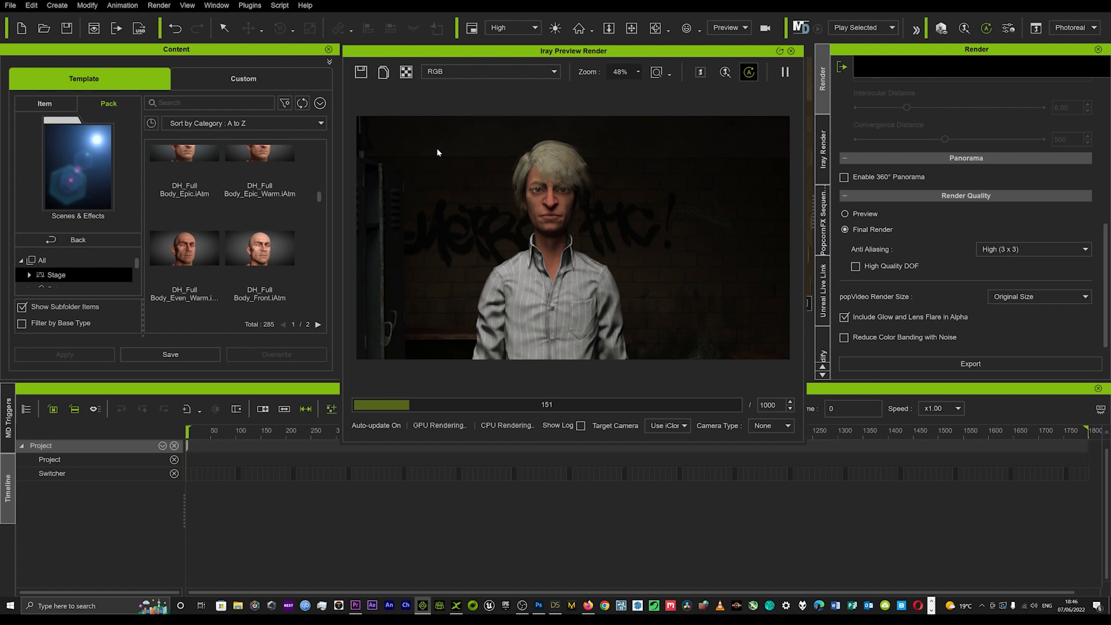
mouse_move(667, 617)
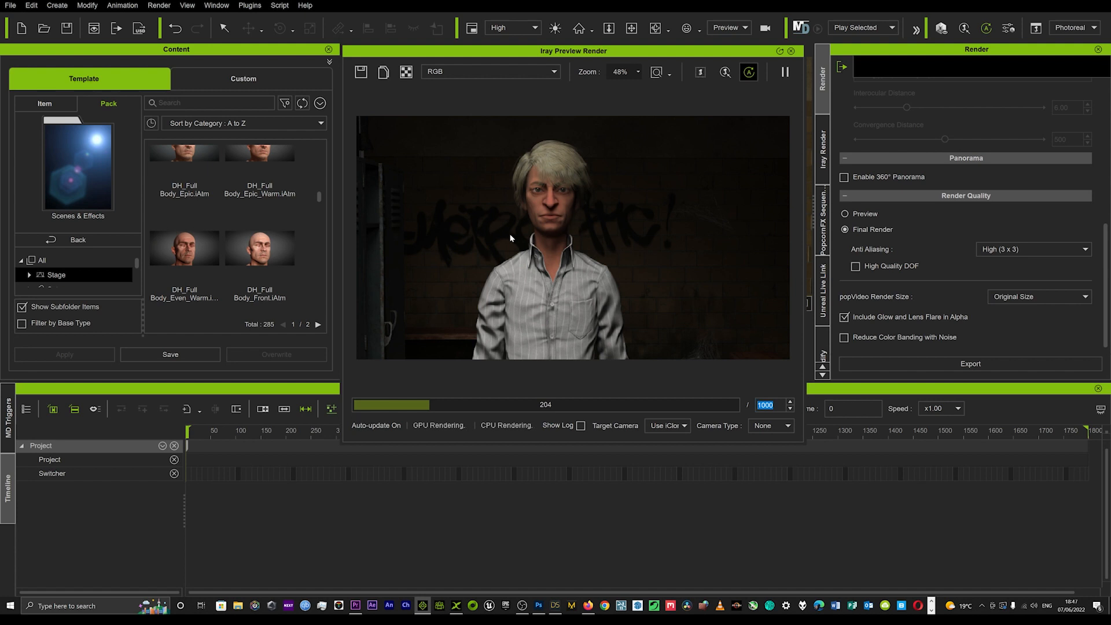
mouse_move(449, 402)
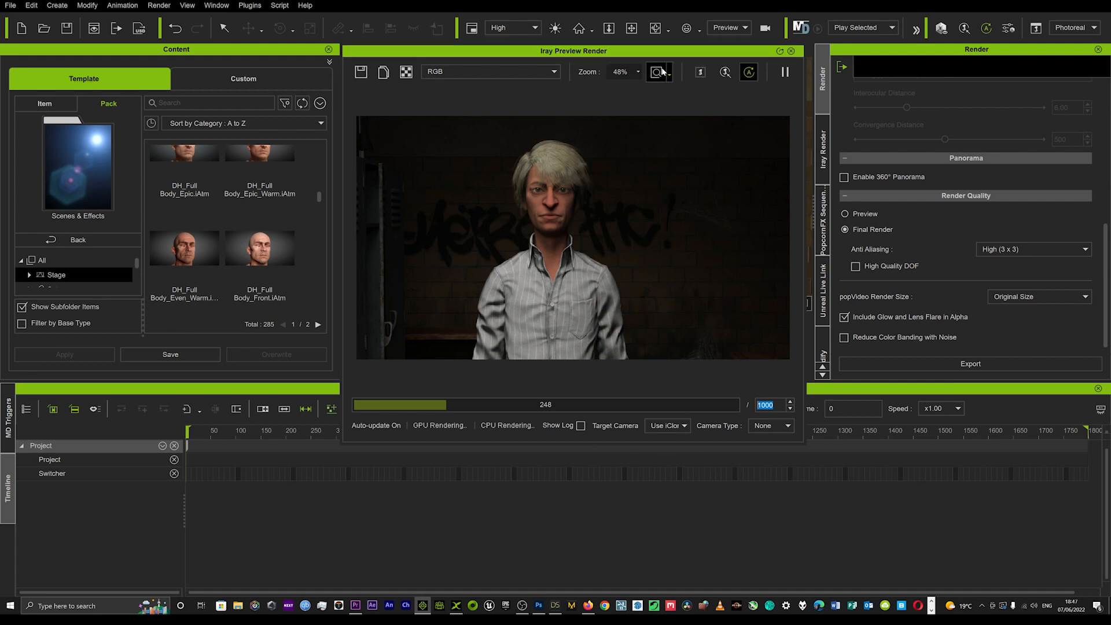
mouse_move(657, 72)
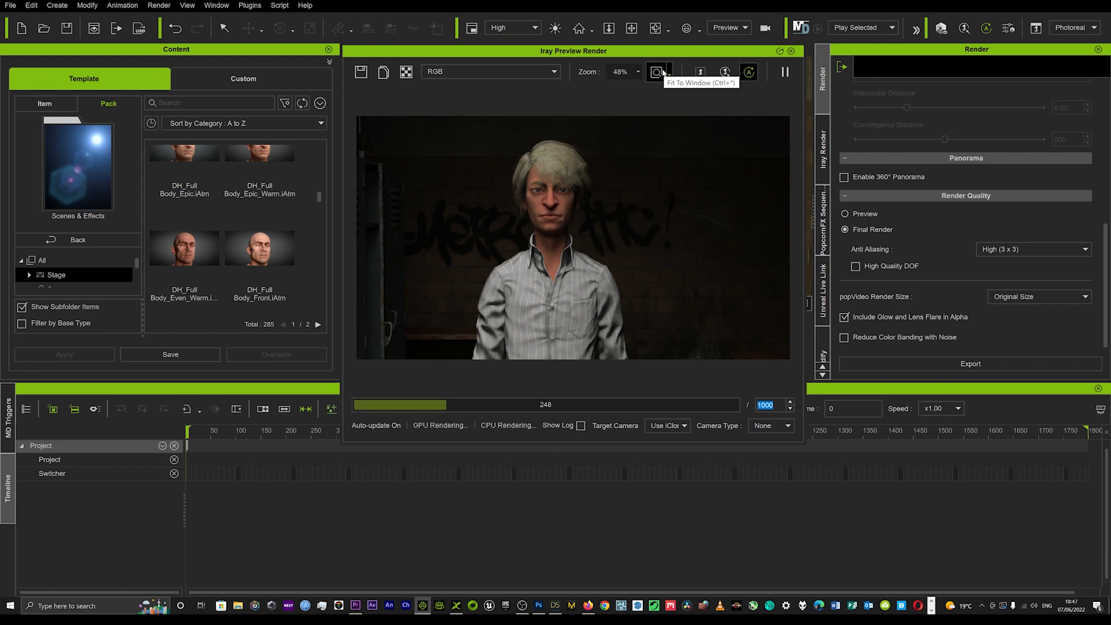
mouse_move(665, 64)
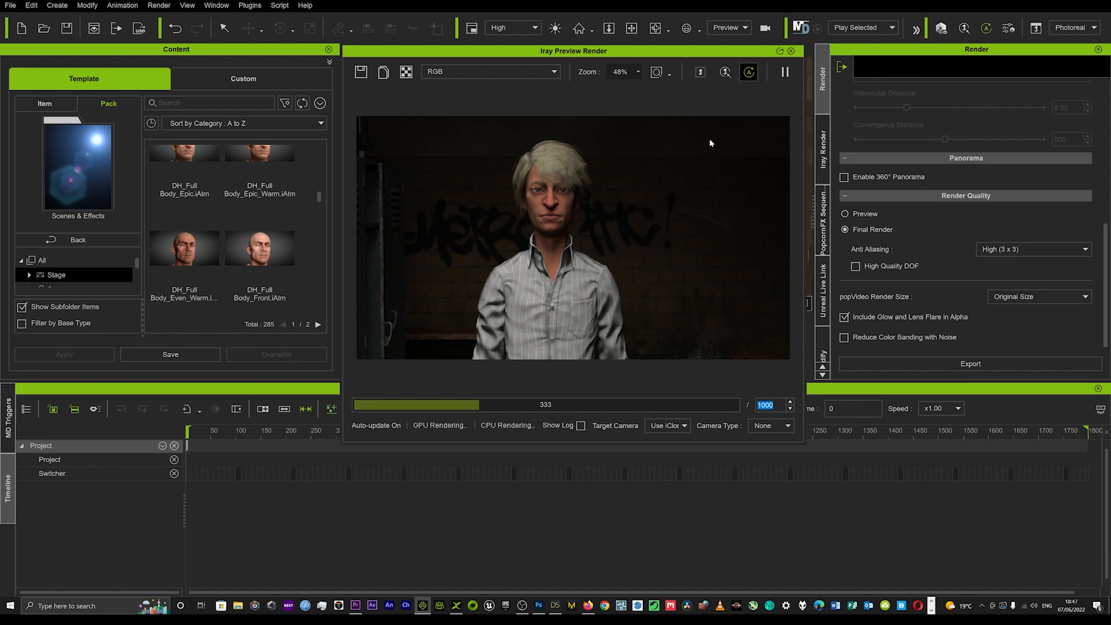
mouse_move(487, 388)
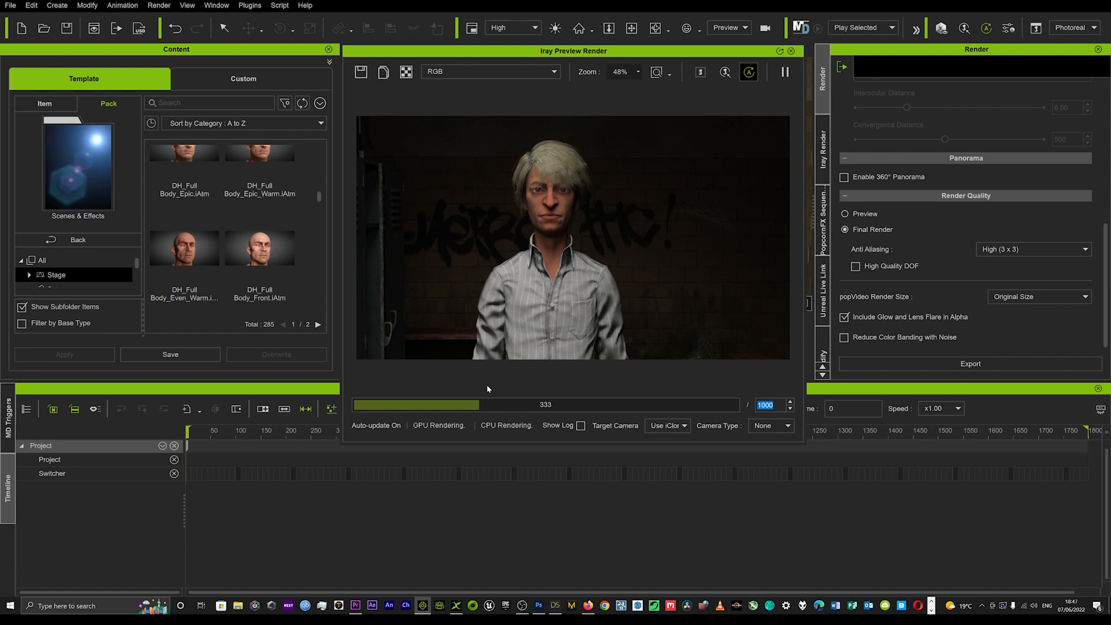
mouse_move(487, 388)
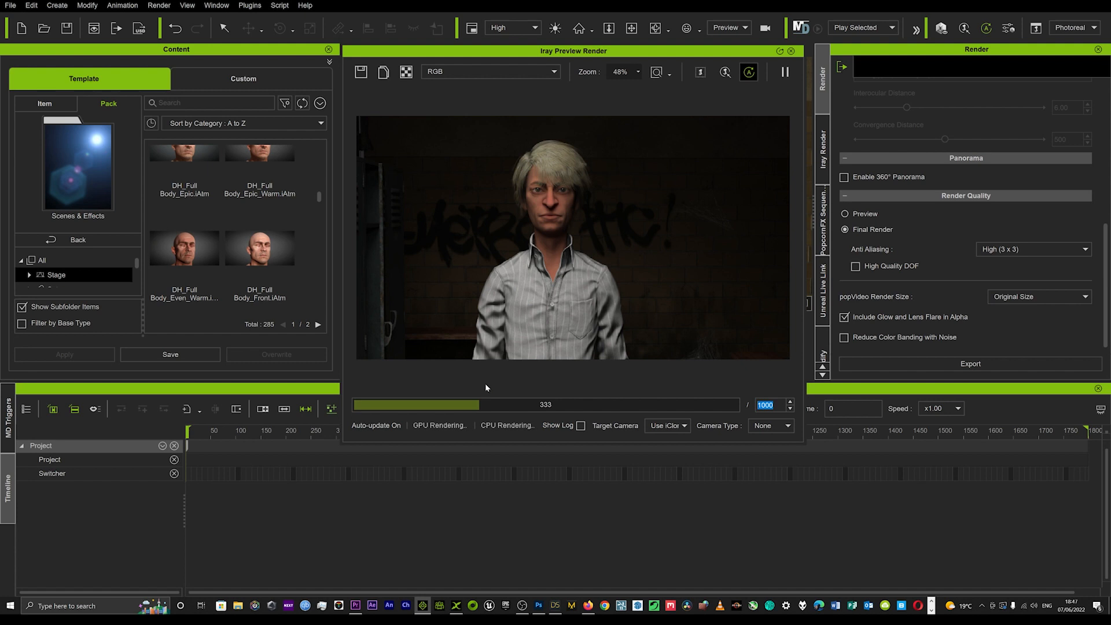